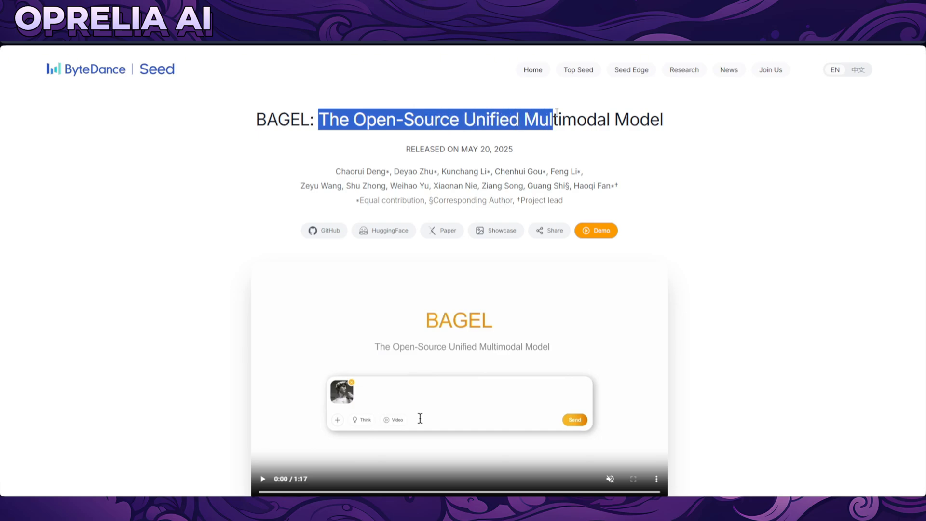
# Step: Start the embedded BAGEL introduction video and let it play through the David statue styles
pyautogui.click(499, 386)
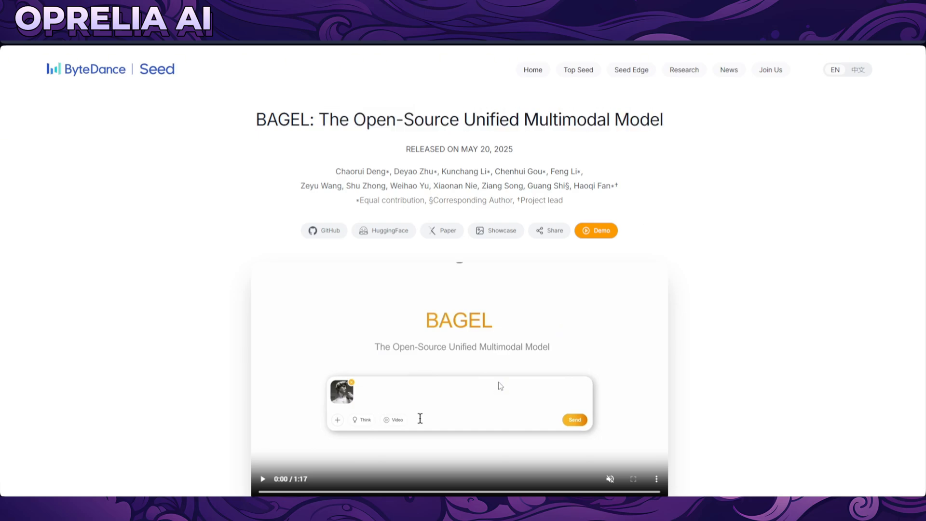
pyautogui.write('Hi,')
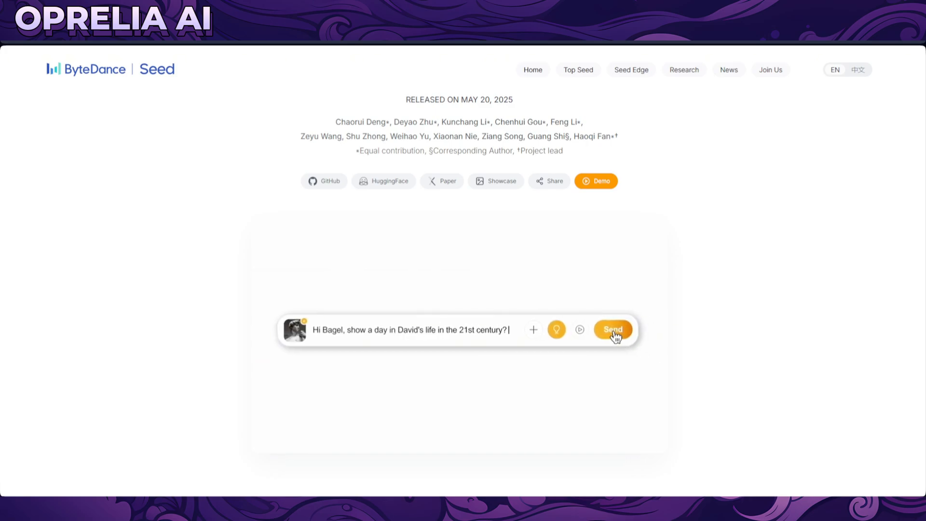
pyautogui.click(612, 329)
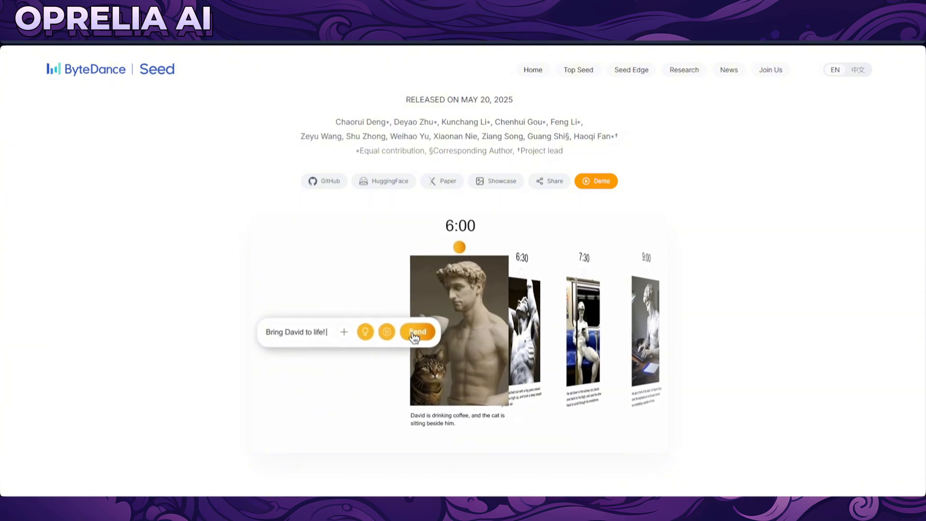
pyautogui.click(417, 331)
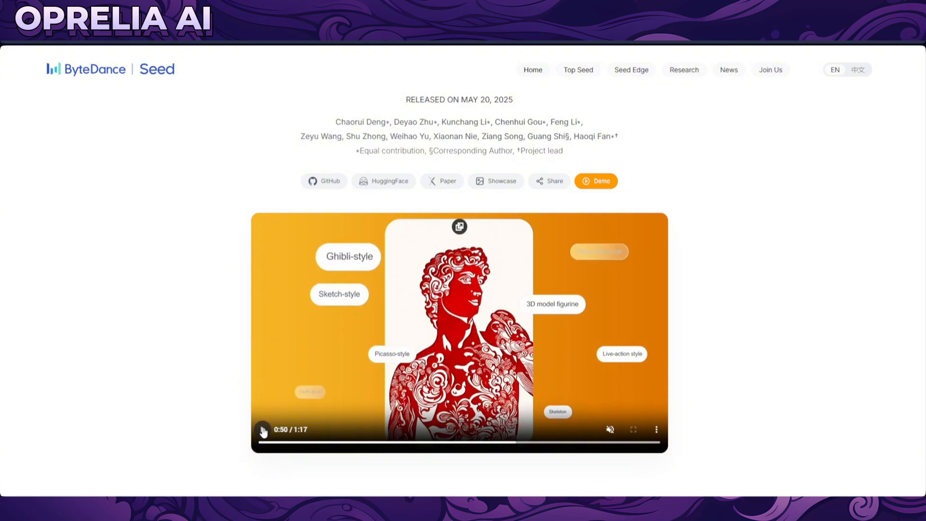
# Step: Browse down from the Chat examples to the Generation showcase
pyautogui.scroll(-3)
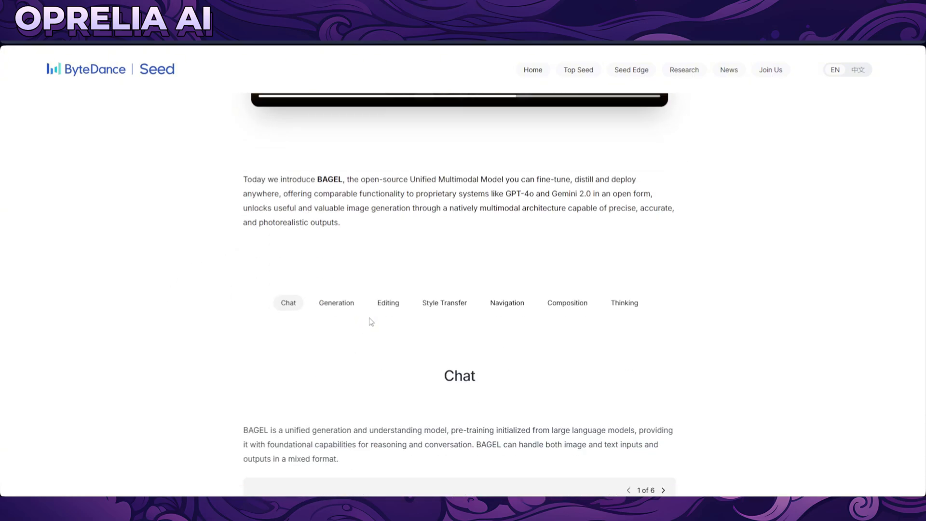
pyautogui.scroll(-3)
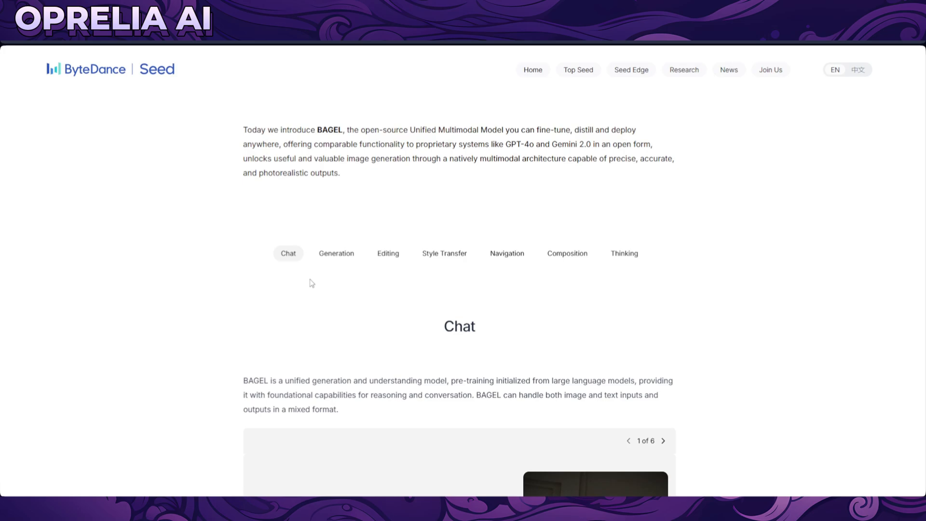
pyautogui.scroll(-3)
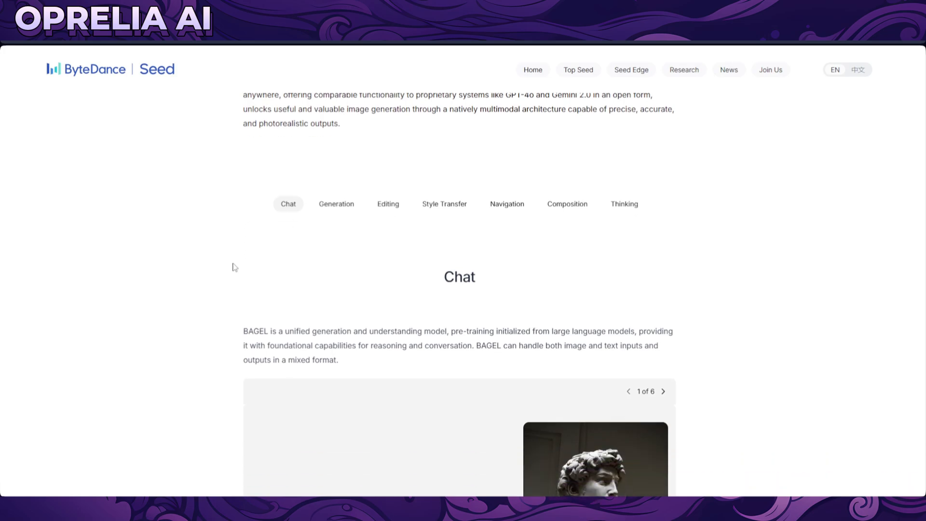
pyautogui.scroll(-3)
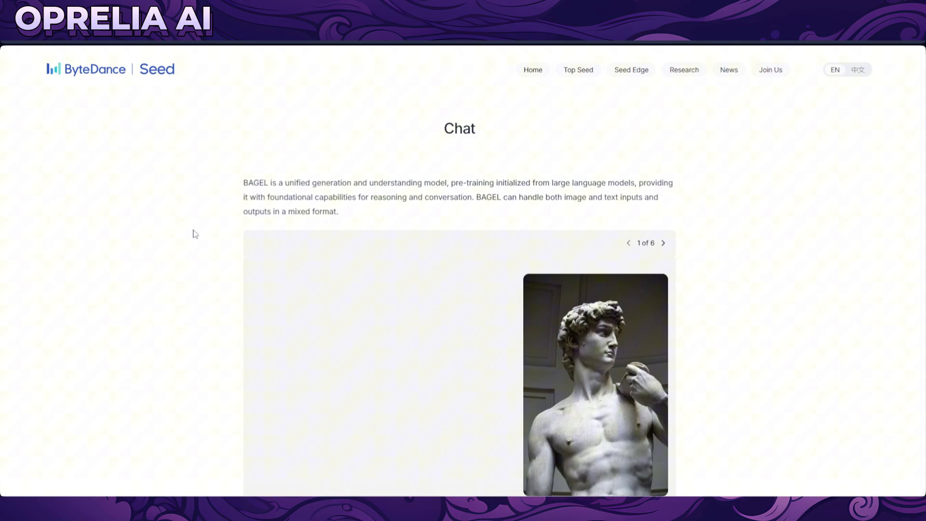
pyautogui.scroll(-3)
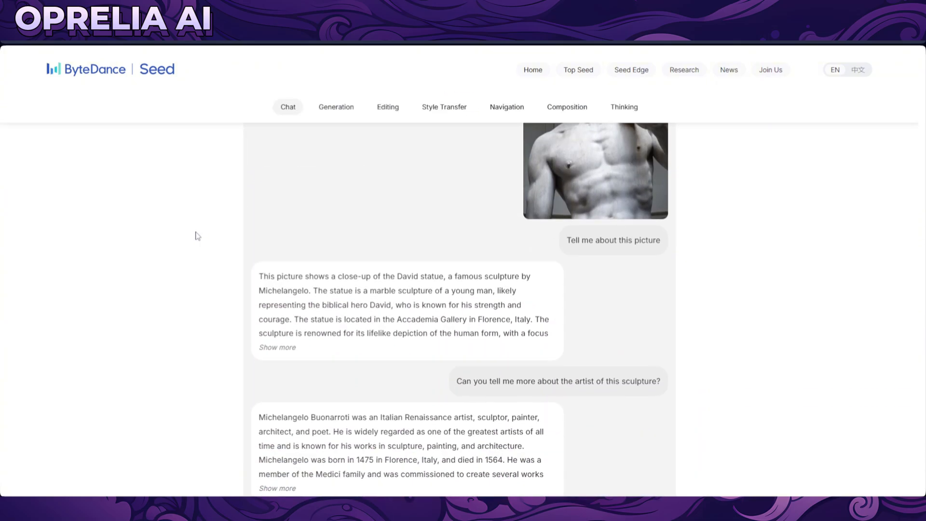
pyautogui.click(336, 107)
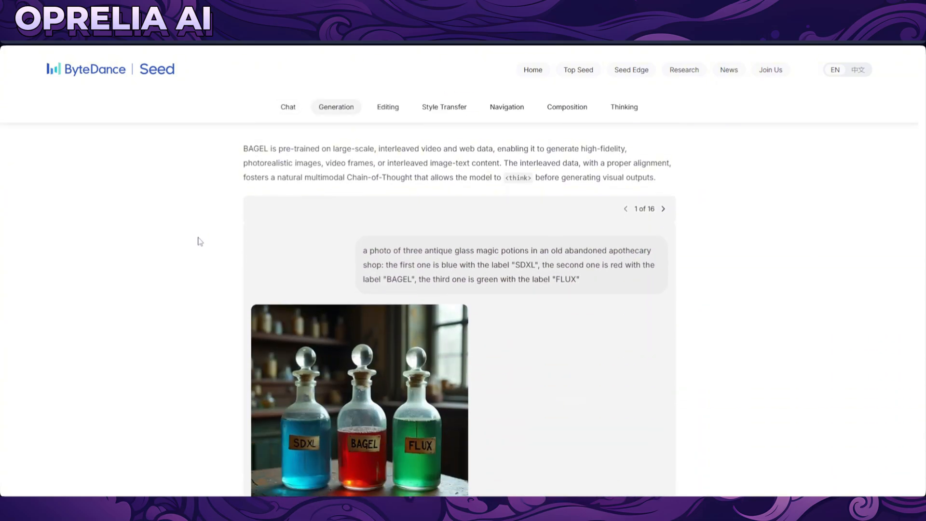
pyautogui.scroll(-3)
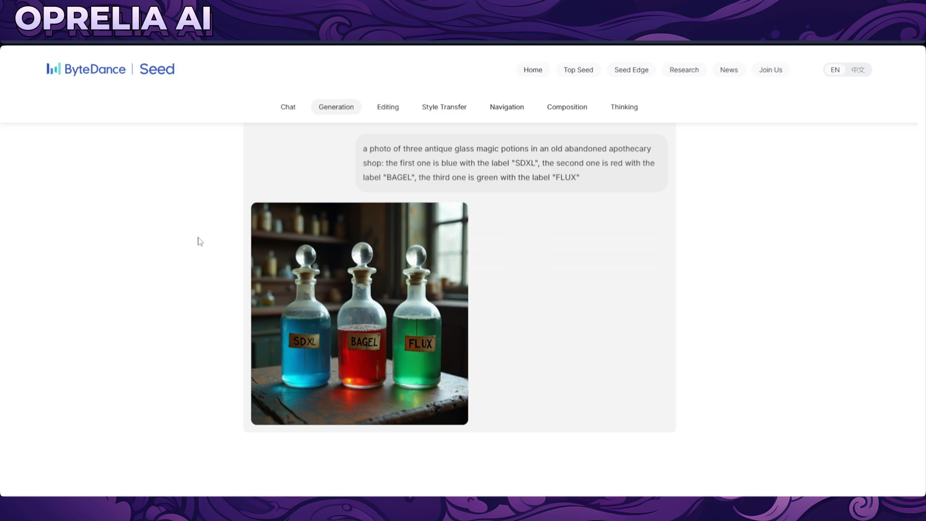
pyautogui.moveTo(240, 247)
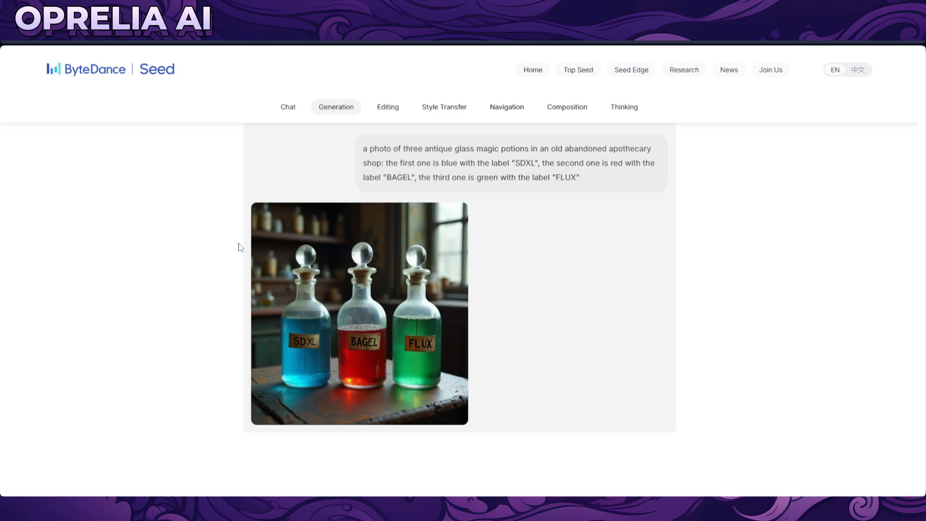
pyautogui.moveTo(229, 282)
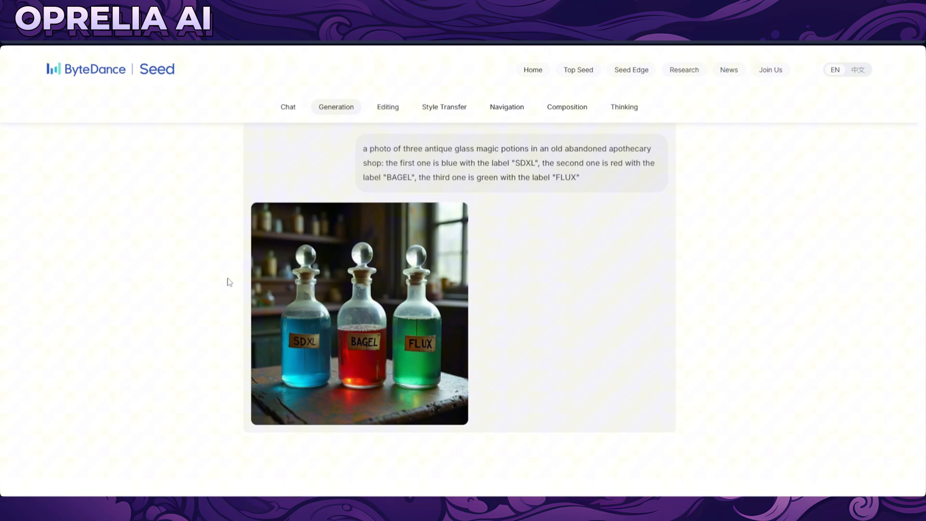
pyautogui.moveTo(251, 320)
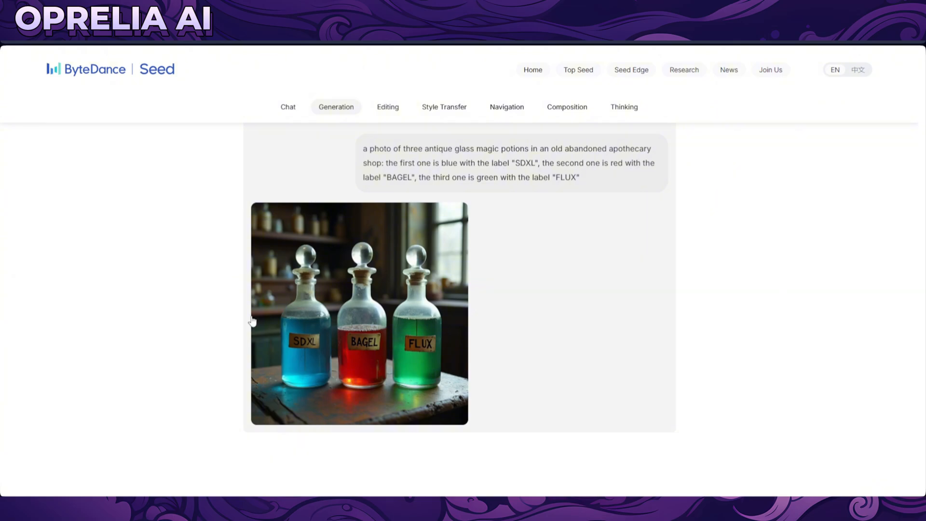
# Step: Browse the Editing, Style Transfer, Navigation, Composition and Thinking examples down to the many-cars car image
pyautogui.click(387, 107)
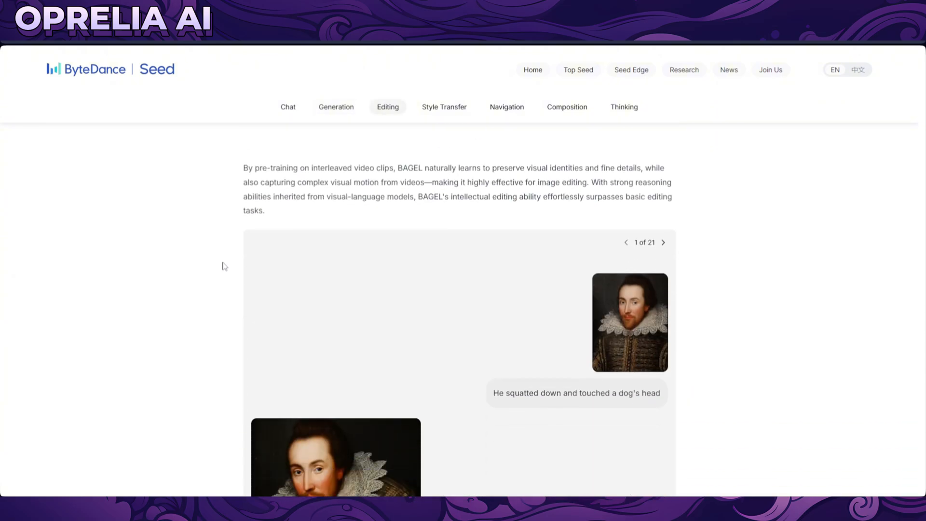
pyautogui.moveTo(259, 281)
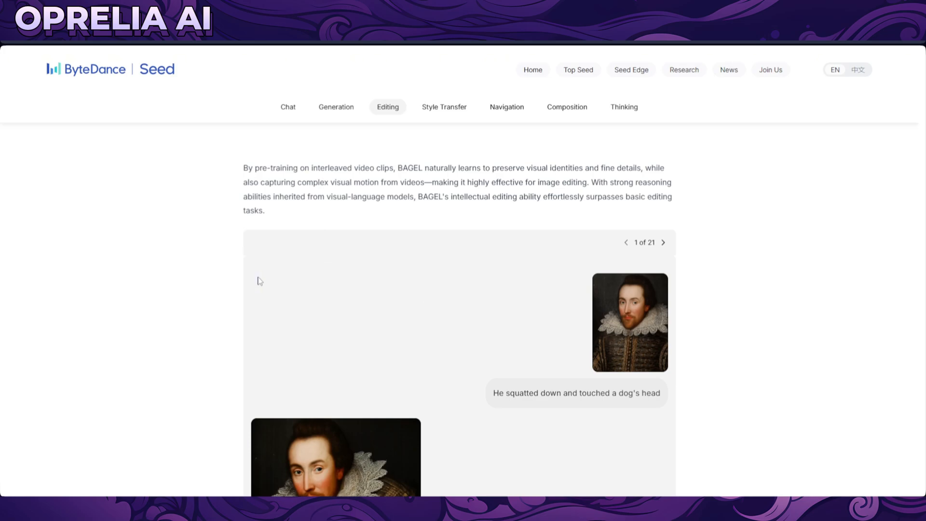
pyautogui.scroll(-3)
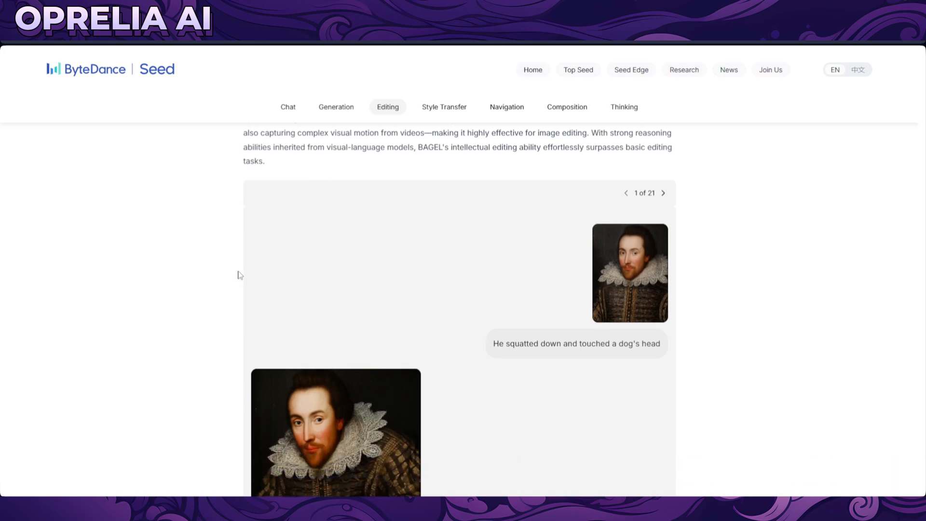
pyautogui.scroll(-3)
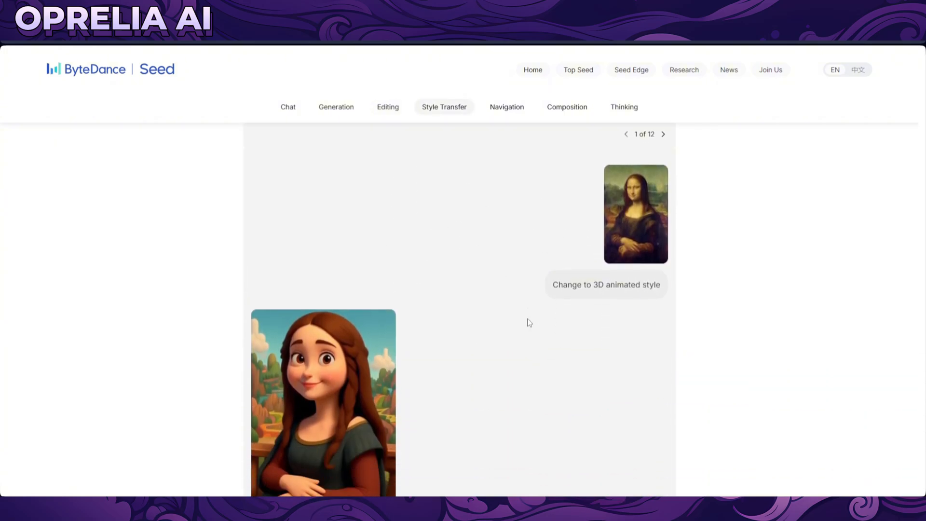
pyautogui.scroll(-3)
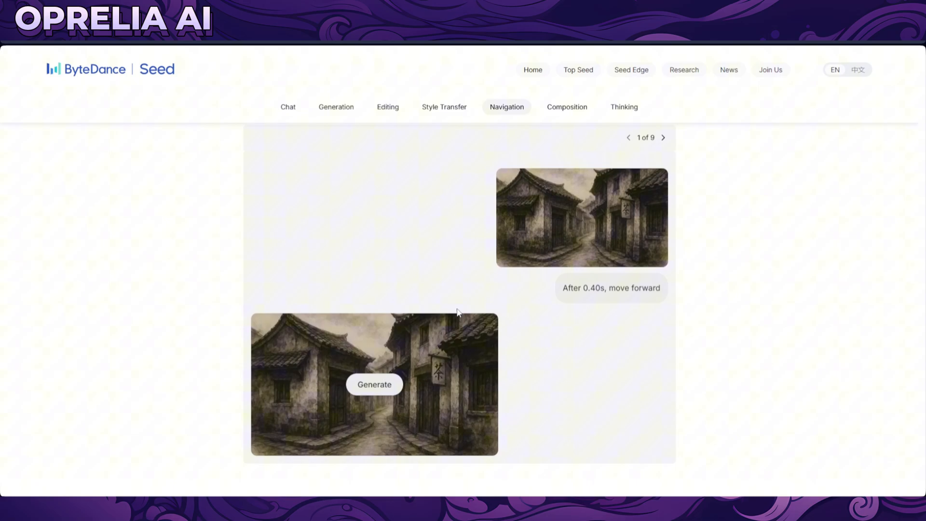
pyautogui.click(566, 107)
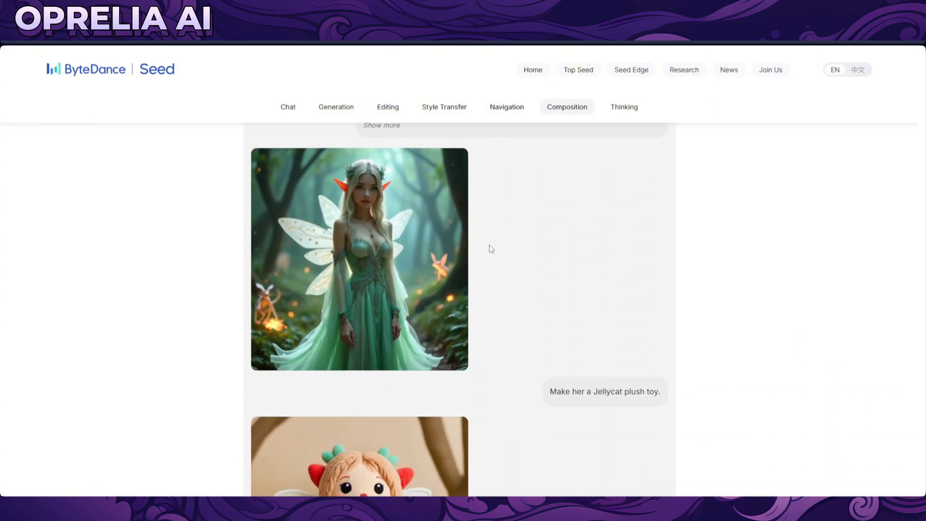
pyautogui.moveTo(460, 327)
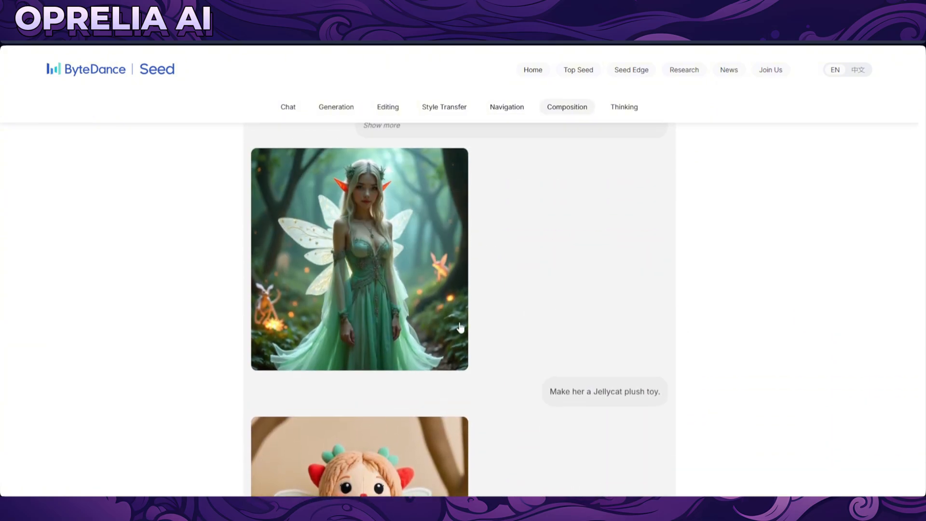
pyautogui.scroll(-3)
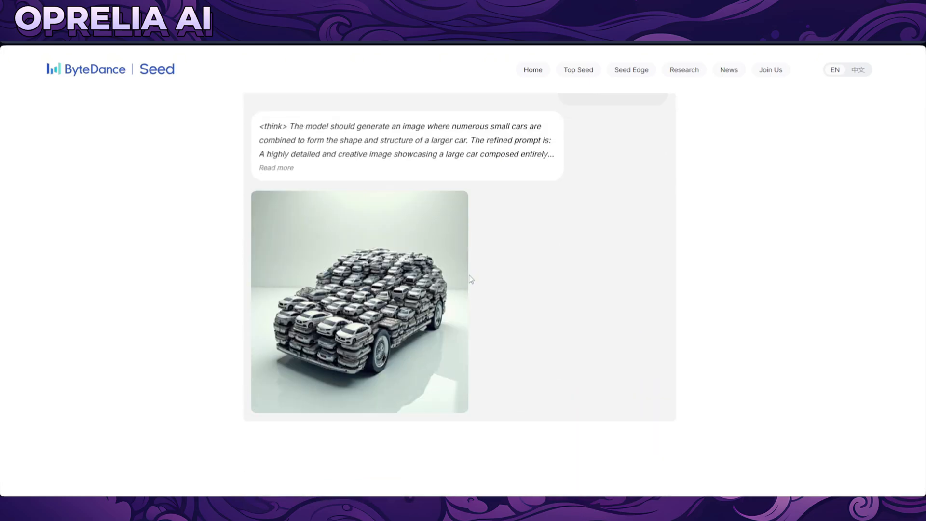
pyautogui.moveTo(501, 280)
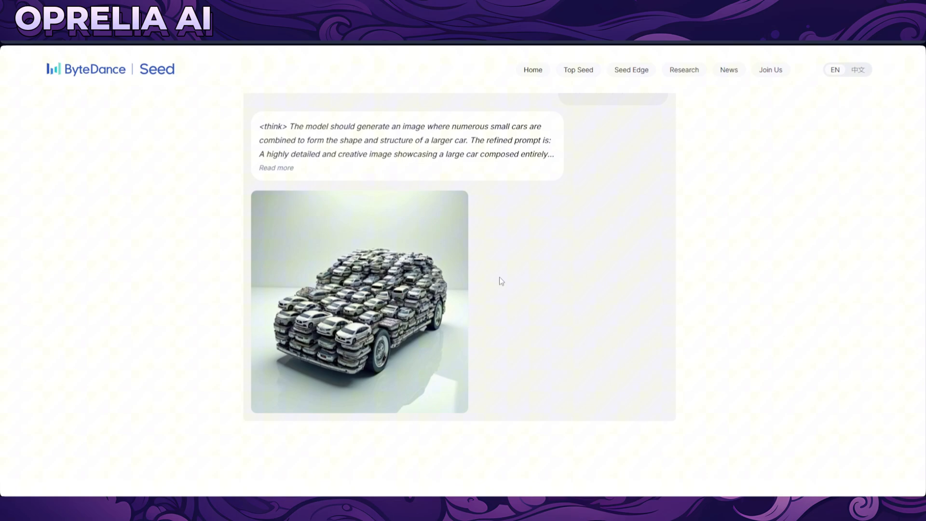
# Step: Scroll through Method, Emerging Properties and the benchmark table, then open the BAGEL-7B-MoT Hugging Face model card
pyautogui.scroll(-3)
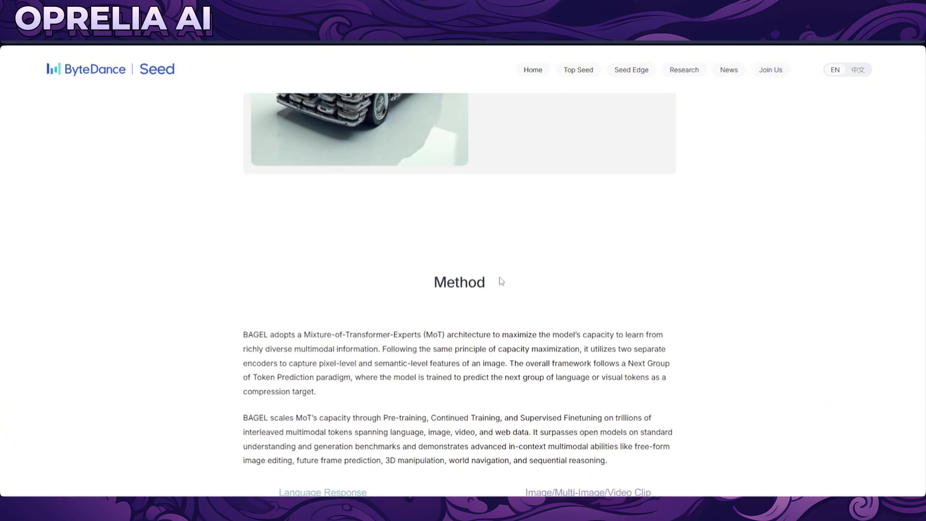
pyautogui.scroll(-3)
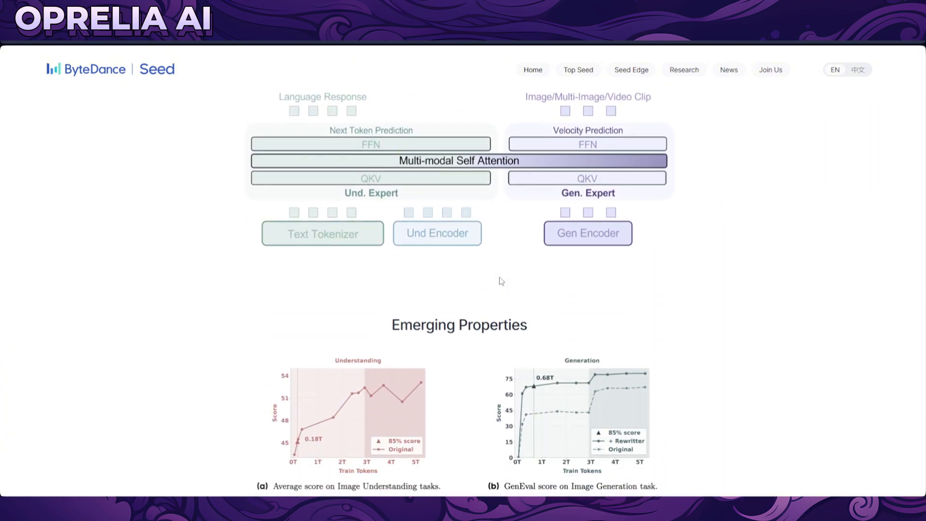
pyautogui.scroll(-3)
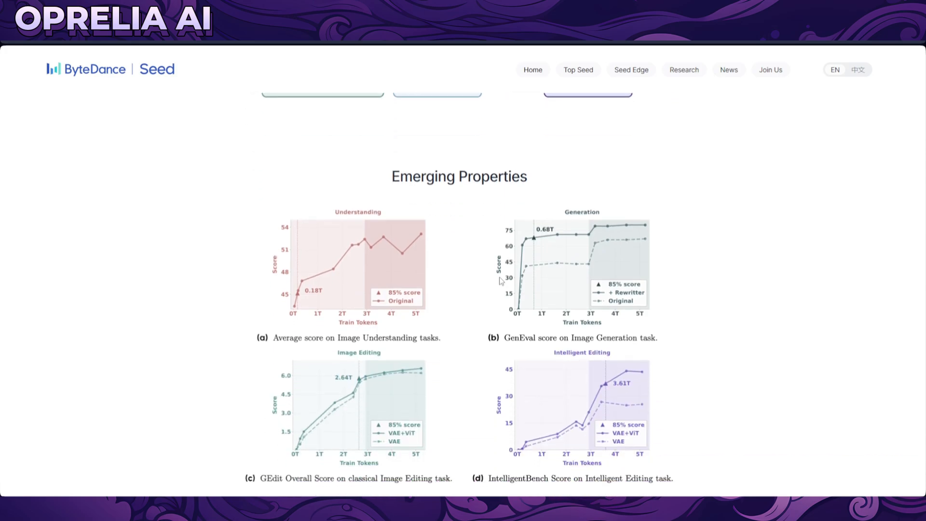
pyautogui.scroll(-3)
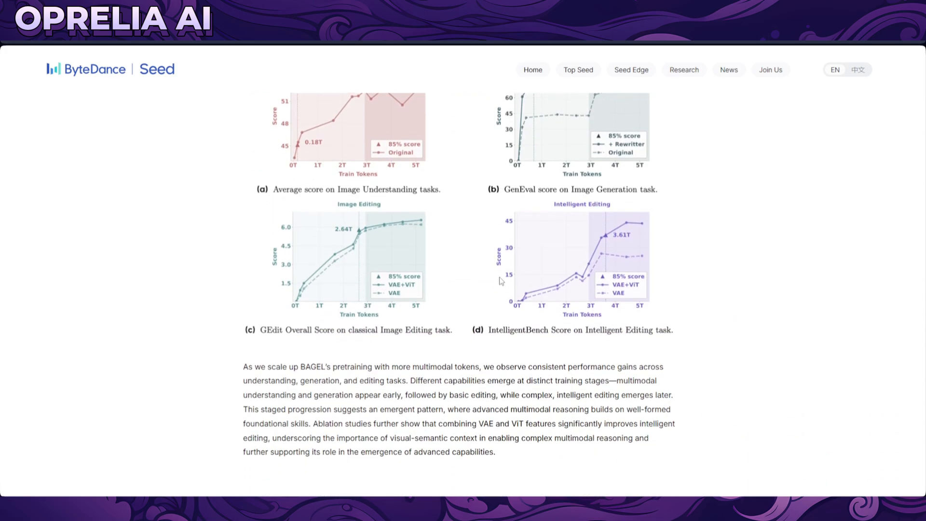
pyautogui.scroll(-3)
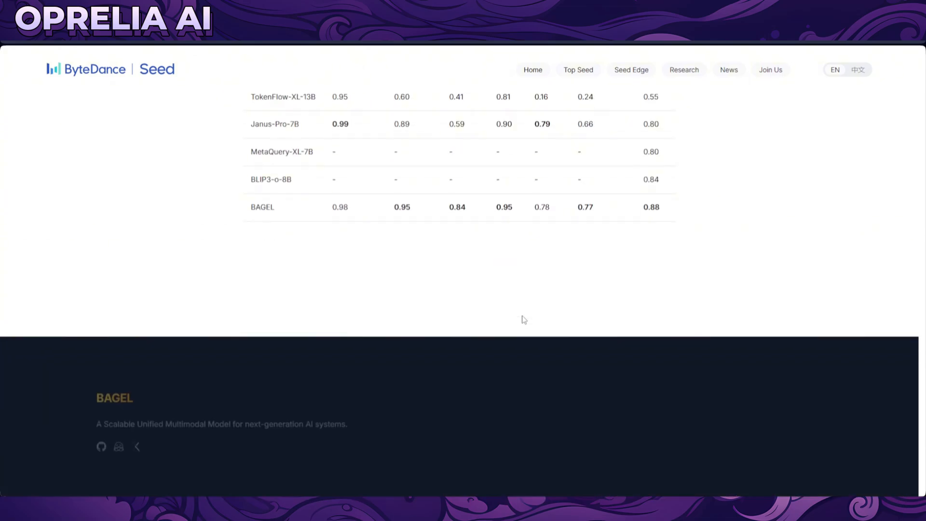
pyautogui.click(101, 446)
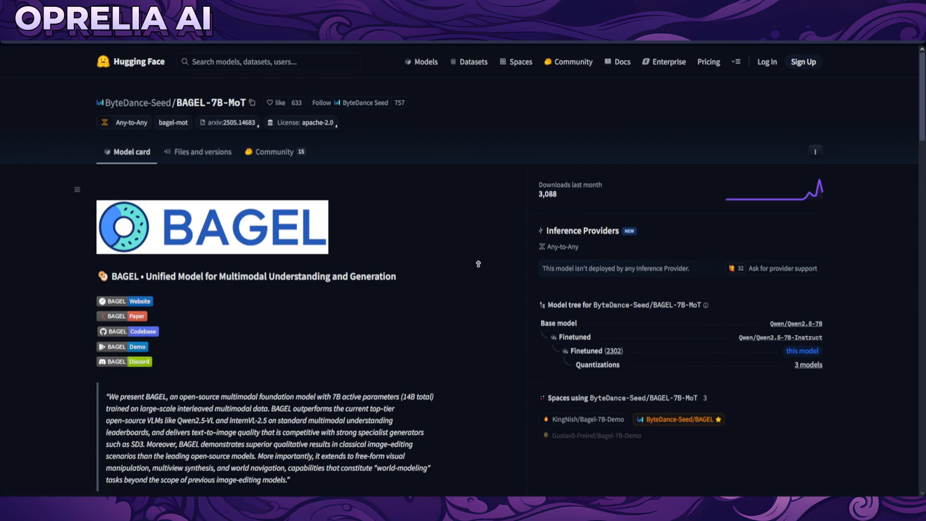
pyautogui.moveTo(583, 363)
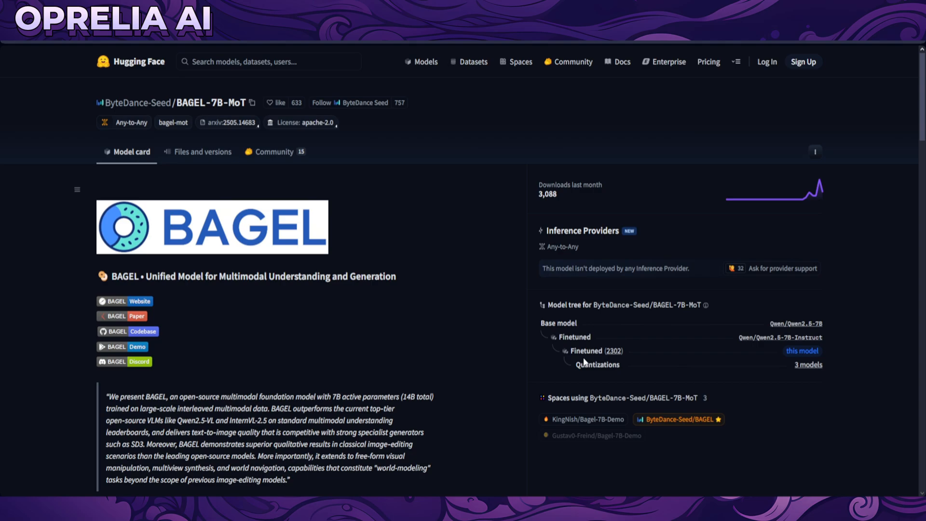
pyautogui.moveTo(740, 122)
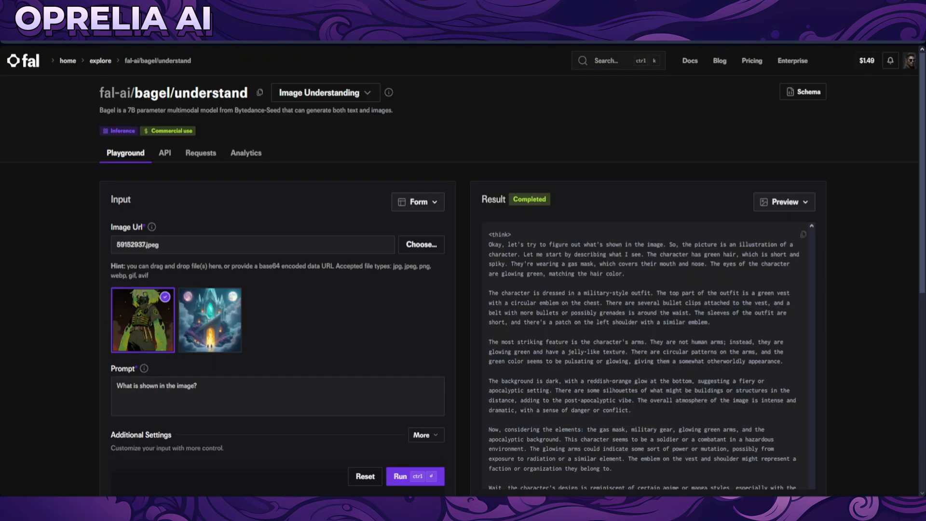
pyautogui.moveTo(688, 56)
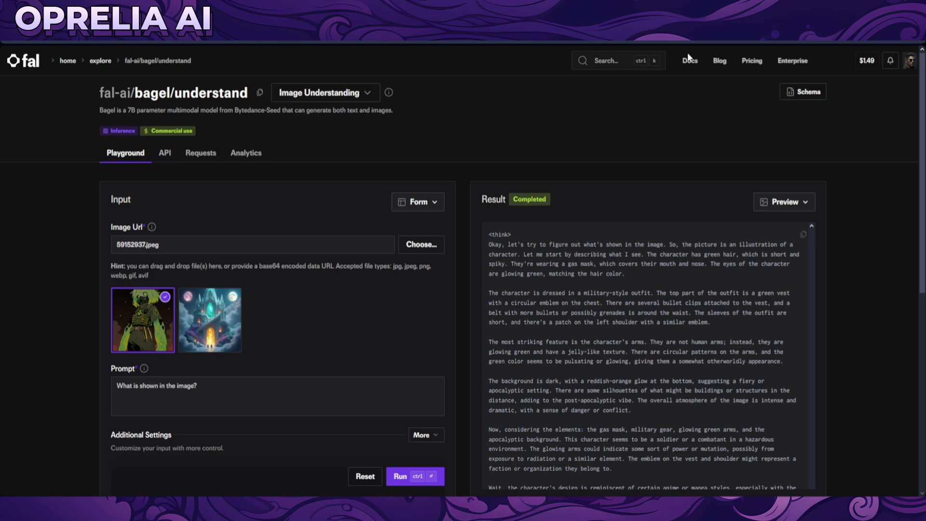
pyautogui.moveTo(694, 81)
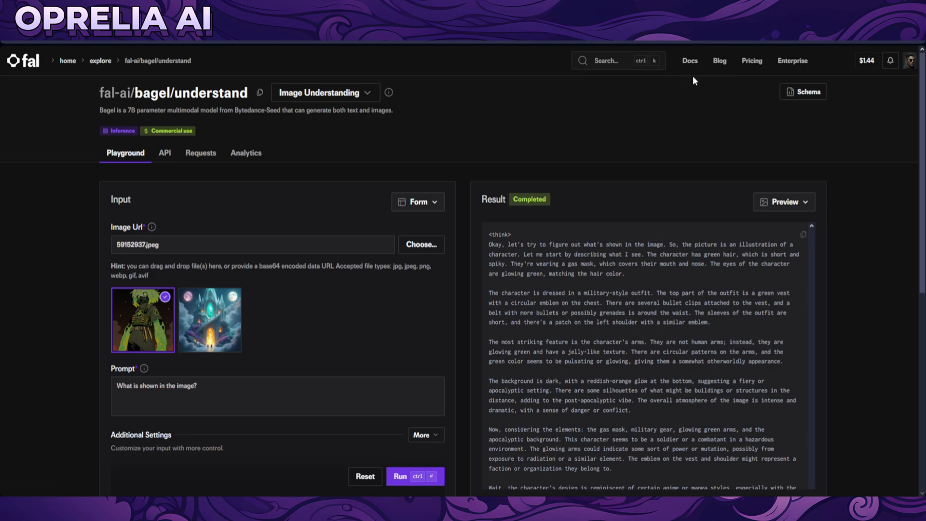
pyautogui.moveTo(853, 77)
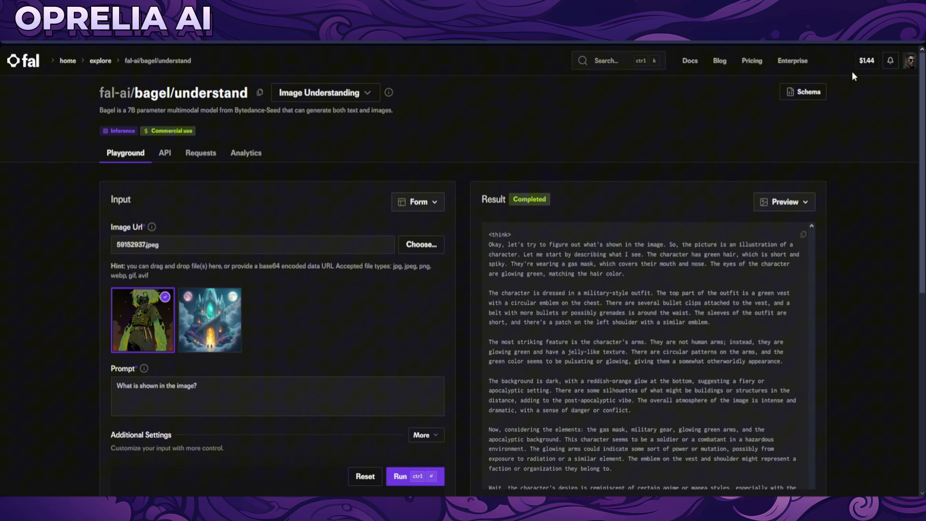
pyautogui.moveTo(867, 58)
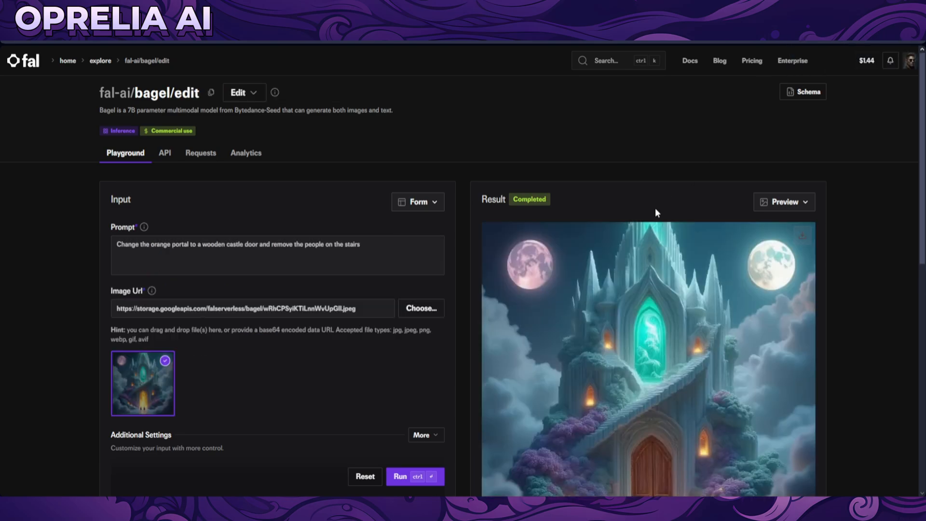
pyautogui.scroll(-3)
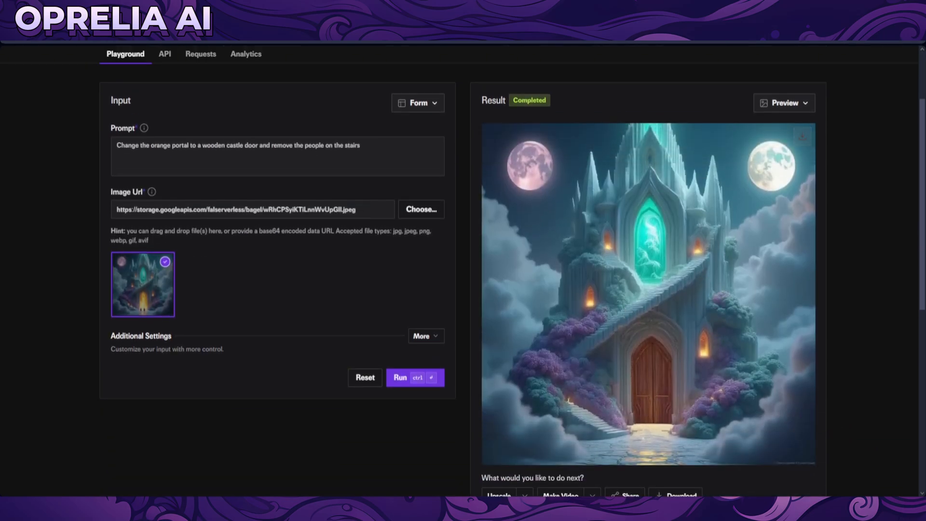
pyautogui.click(648, 290)
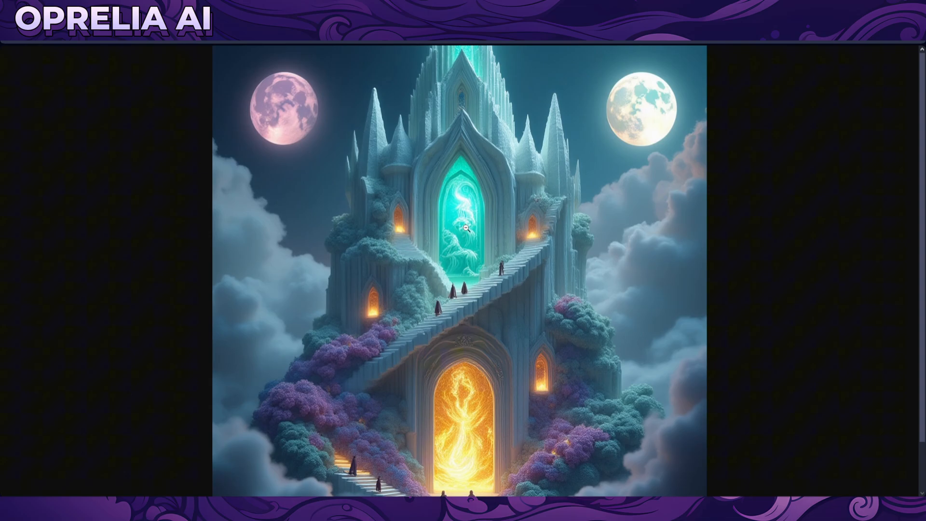
pyautogui.scroll(-3)
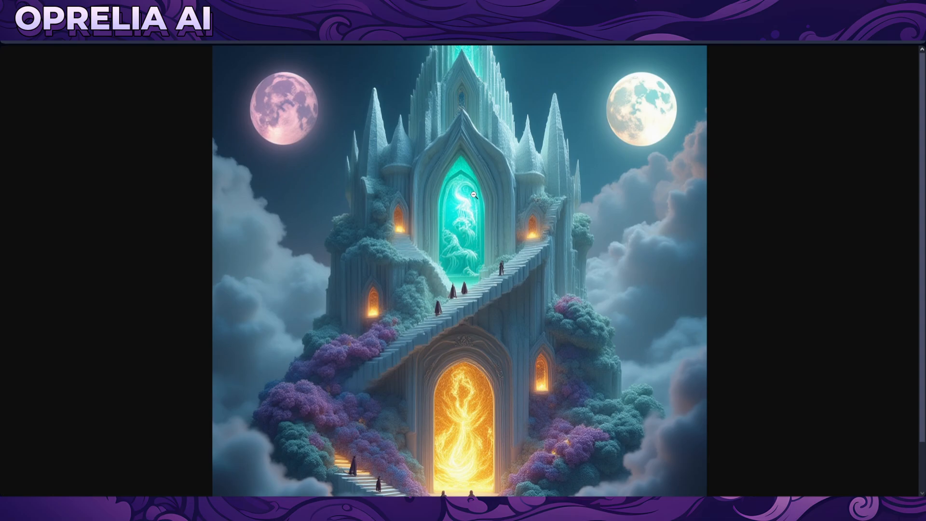
pyautogui.moveTo(514, 272)
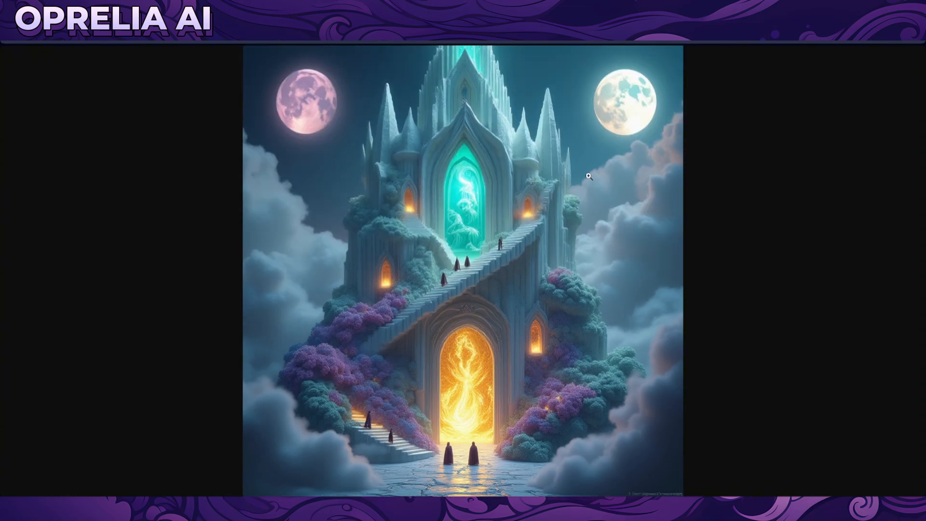
pyautogui.moveTo(743, 238)
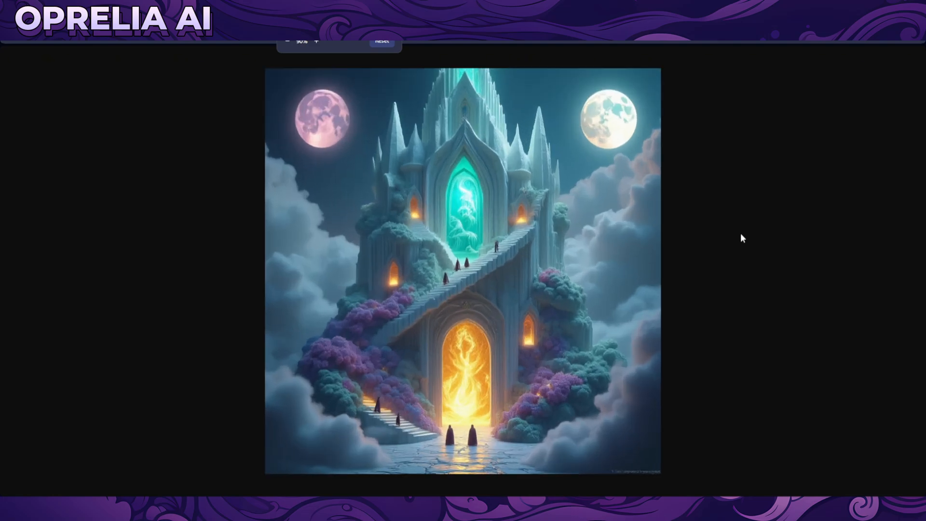
pyautogui.click(316, 43)
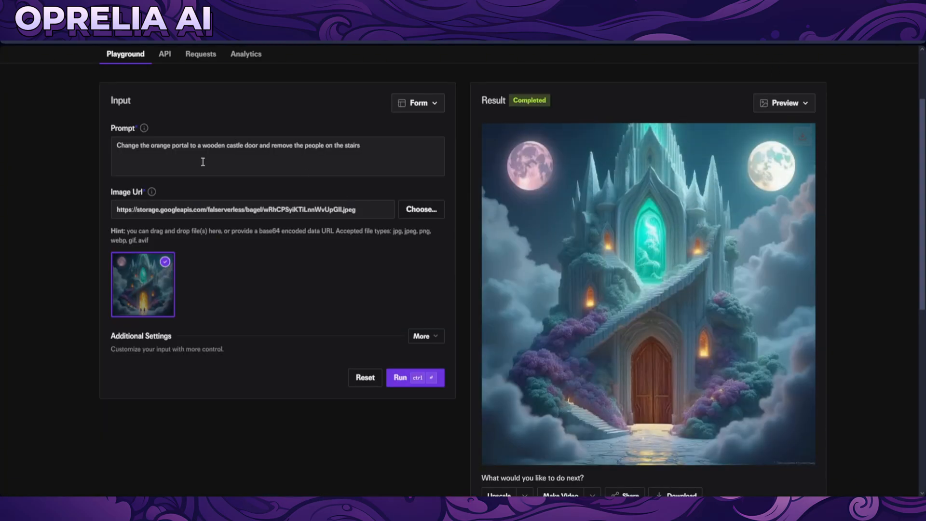
pyautogui.moveTo(682, 354)
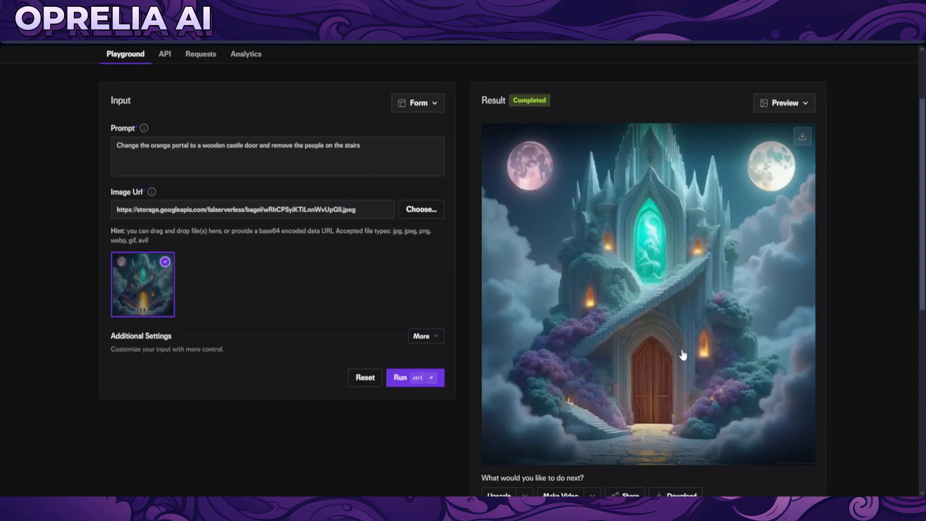
pyautogui.moveTo(541, 299)
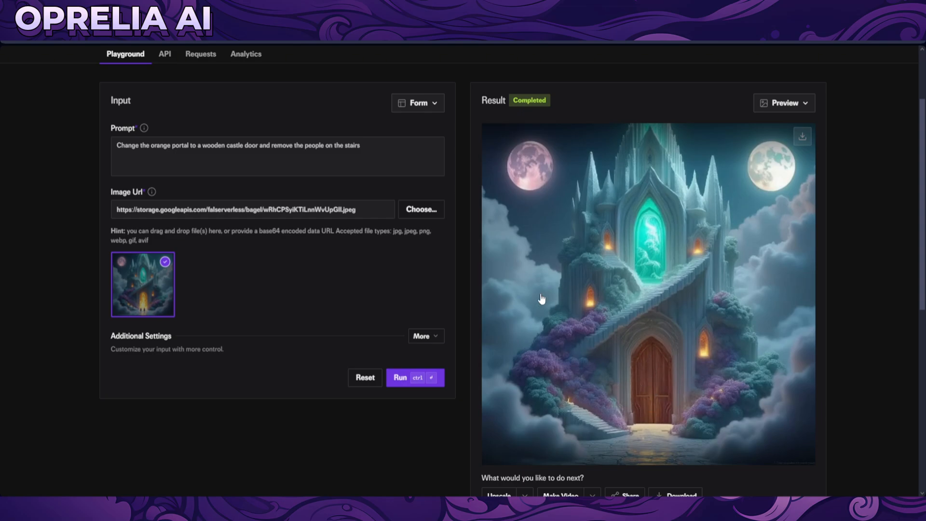
pyautogui.moveTo(666, 332)
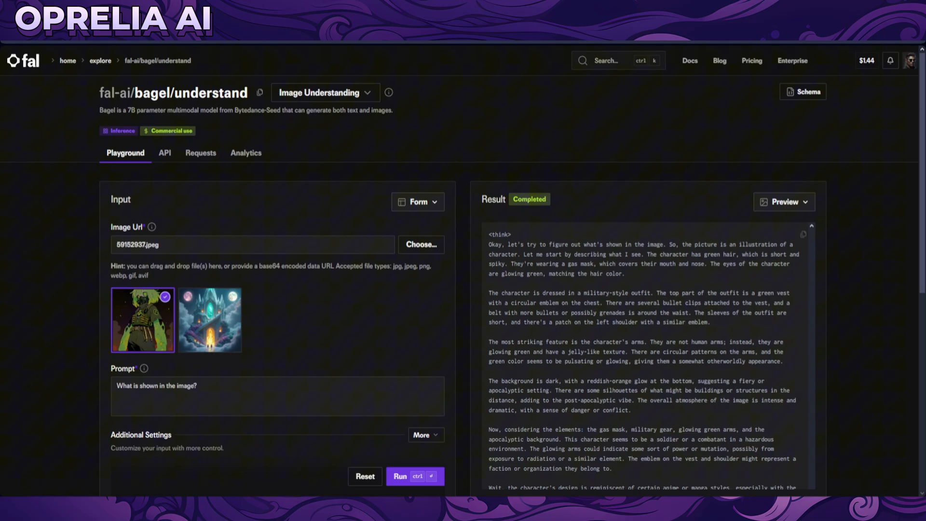
pyautogui.scroll(-3)
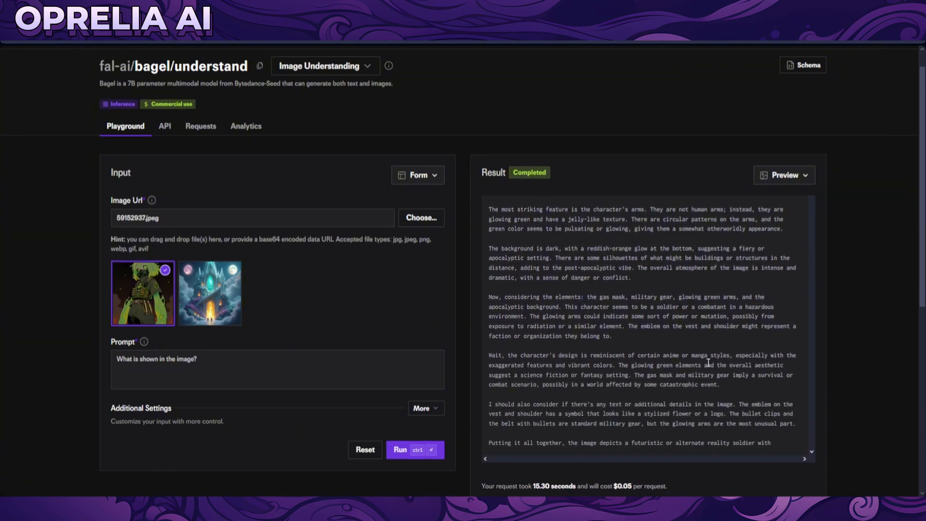
pyautogui.scroll(-3)
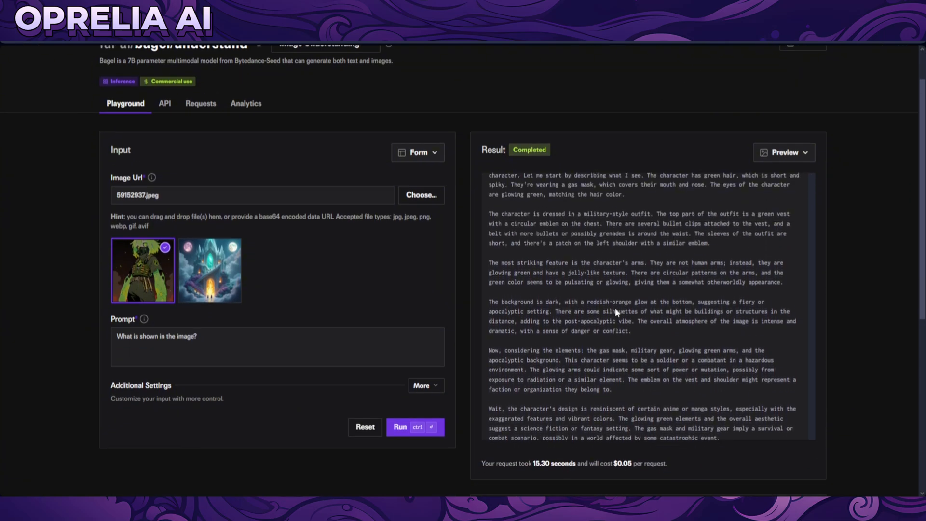
pyautogui.scroll(3)
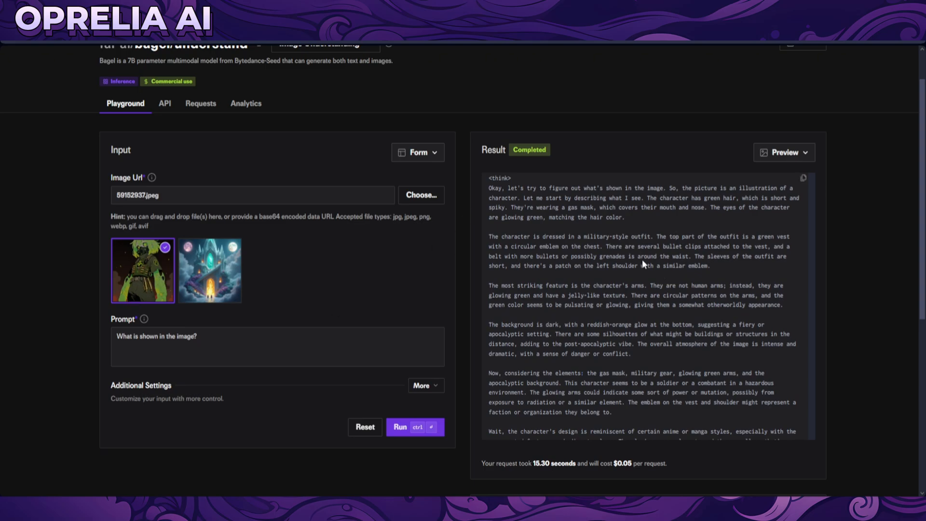
pyautogui.scroll(-3)
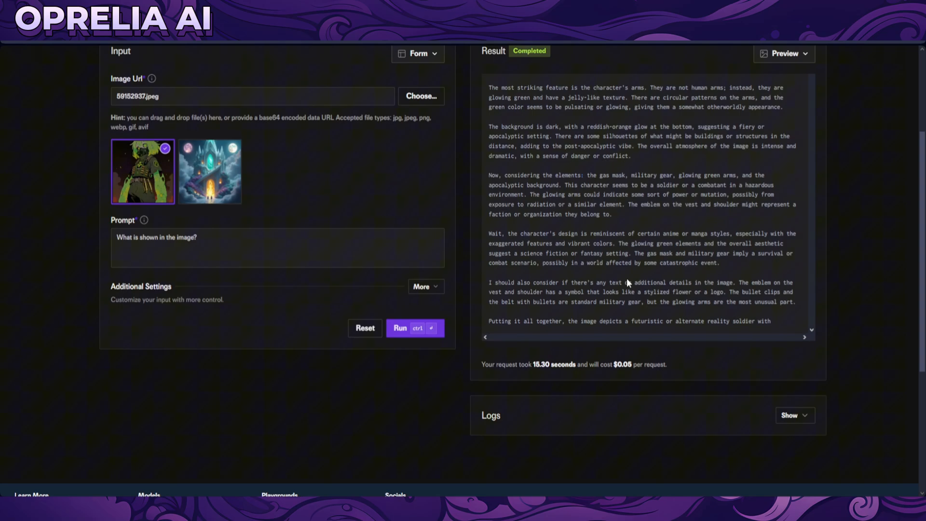
pyautogui.scroll(3)
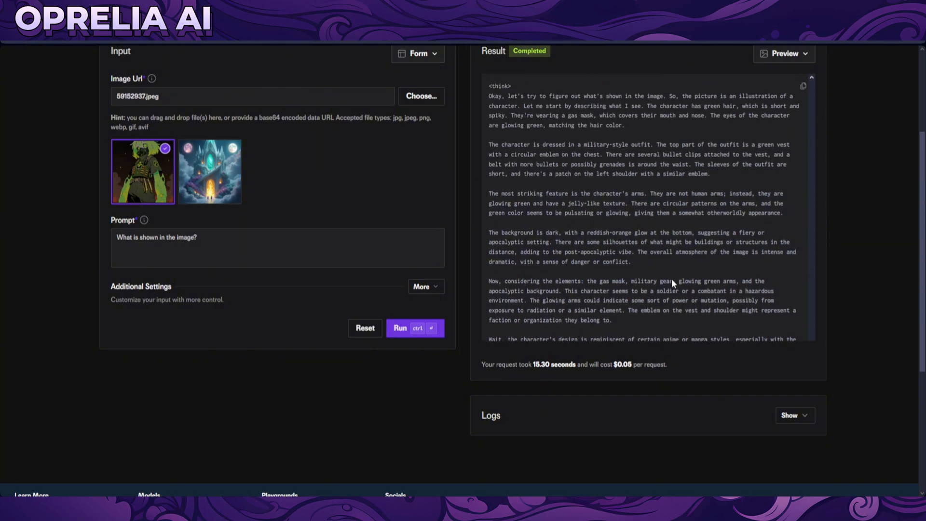
pyautogui.scroll(3)
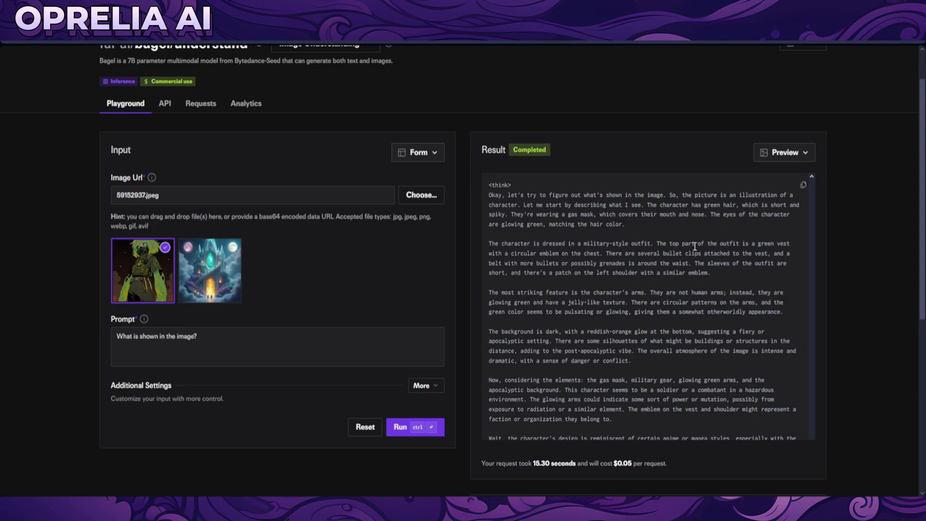
pyautogui.scroll(3)
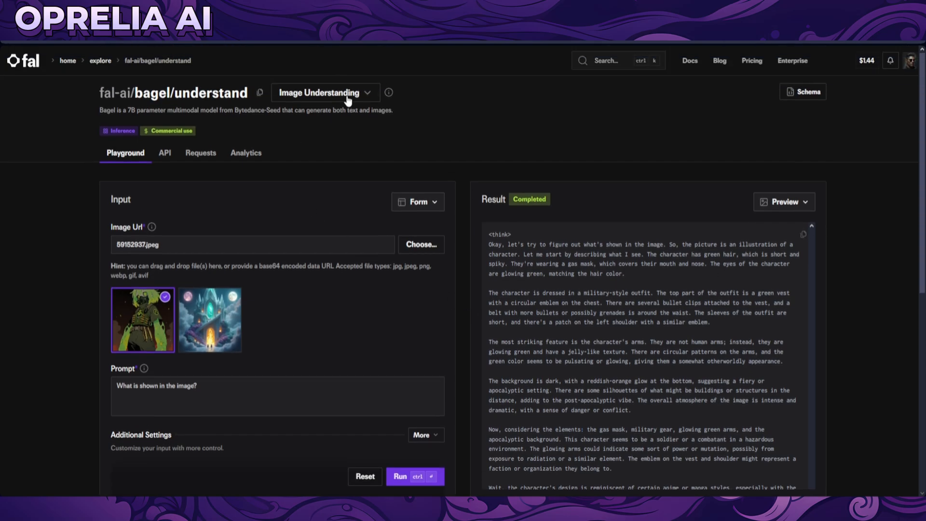
pyautogui.moveTo(327, 122)
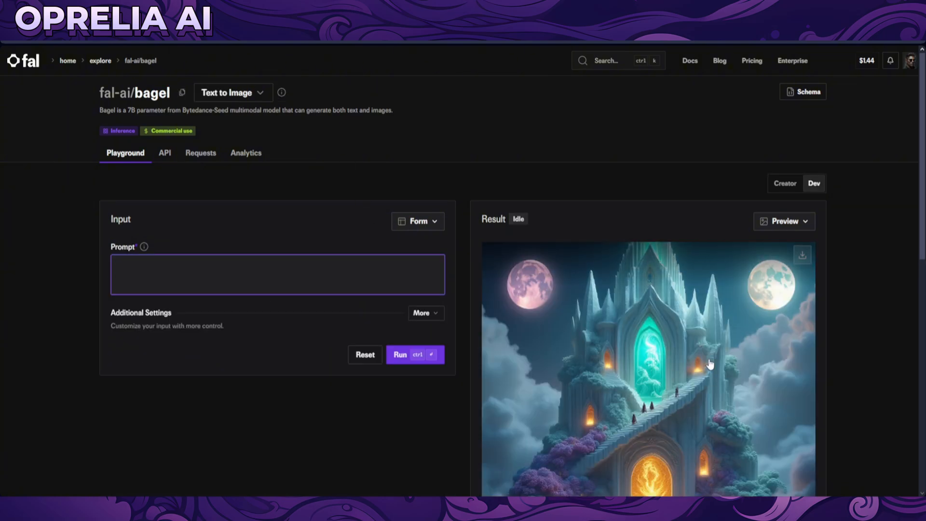
# Step: Reveal the additional generation settings, randomize the seed and focus the empty prompt box
pyautogui.click(424, 312)
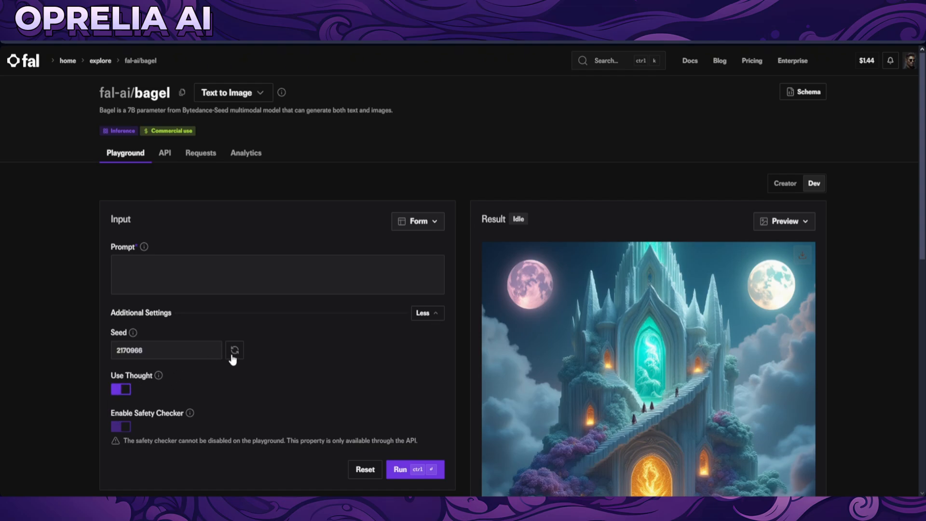
pyautogui.click(234, 349)
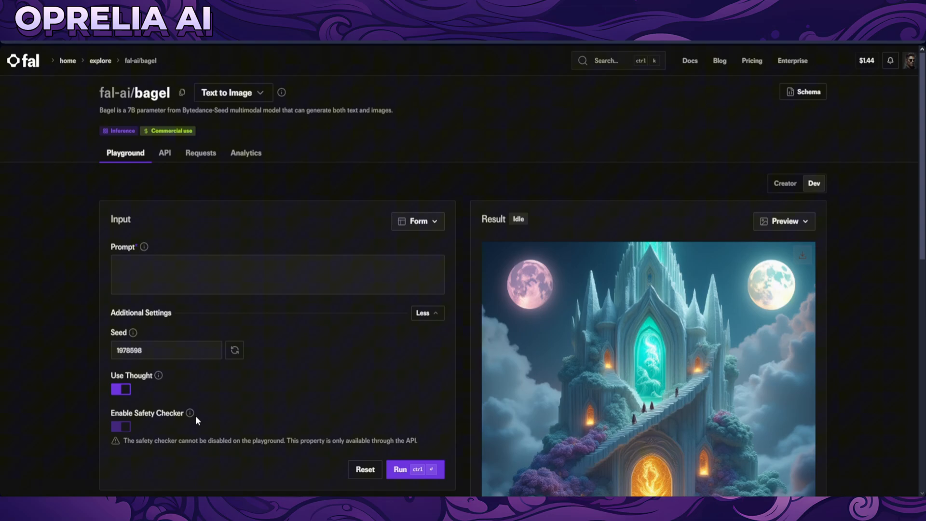
pyautogui.click(277, 274)
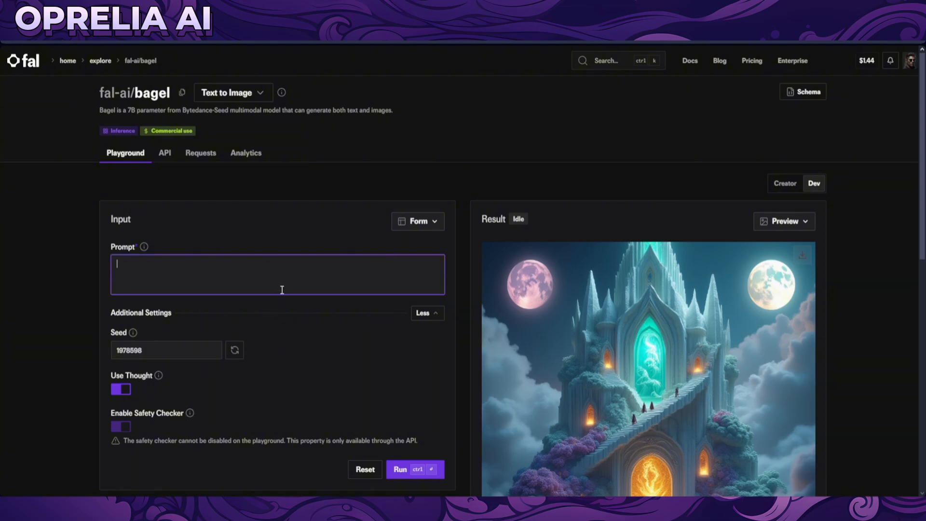
pyautogui.moveTo(725, 383)
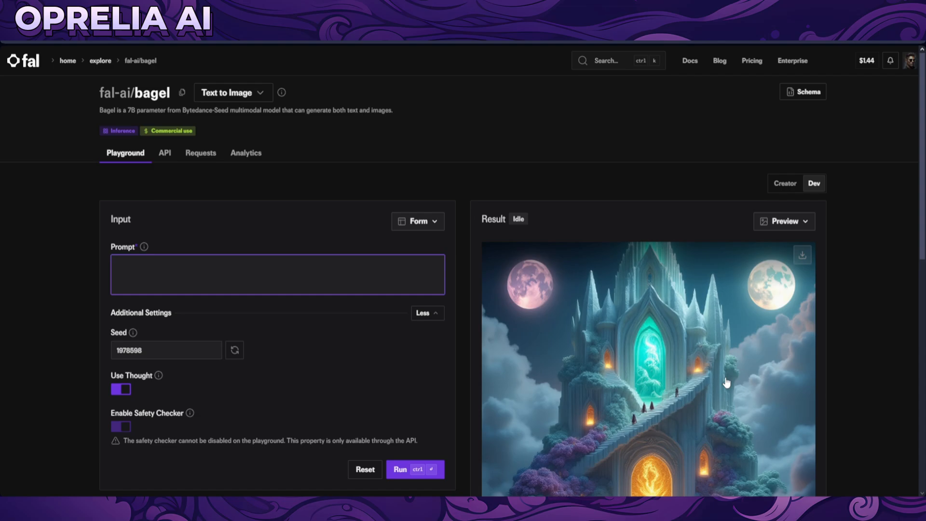
# Step: Run the prompt 'Military Girl headshot, vietnamese jungle background, hyper realism'
pyautogui.write('Military GI')
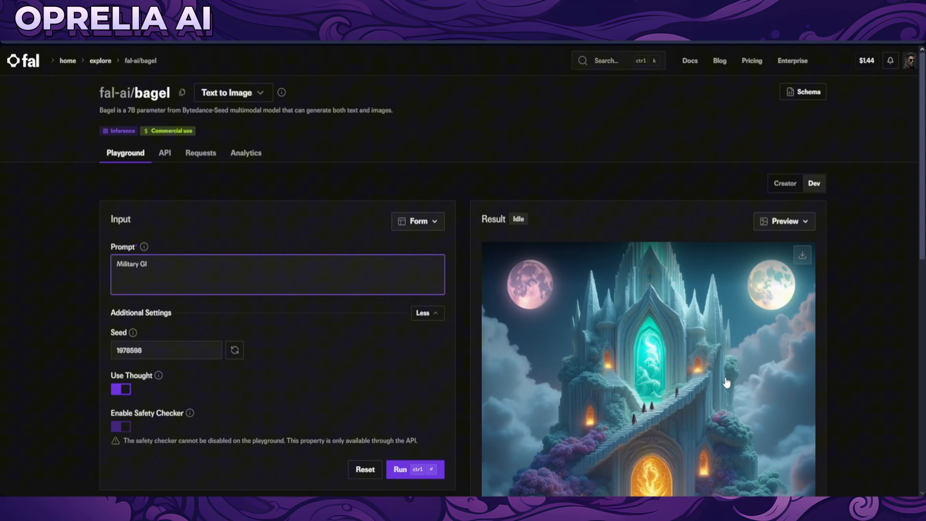
pyautogui.write('rl headshot')
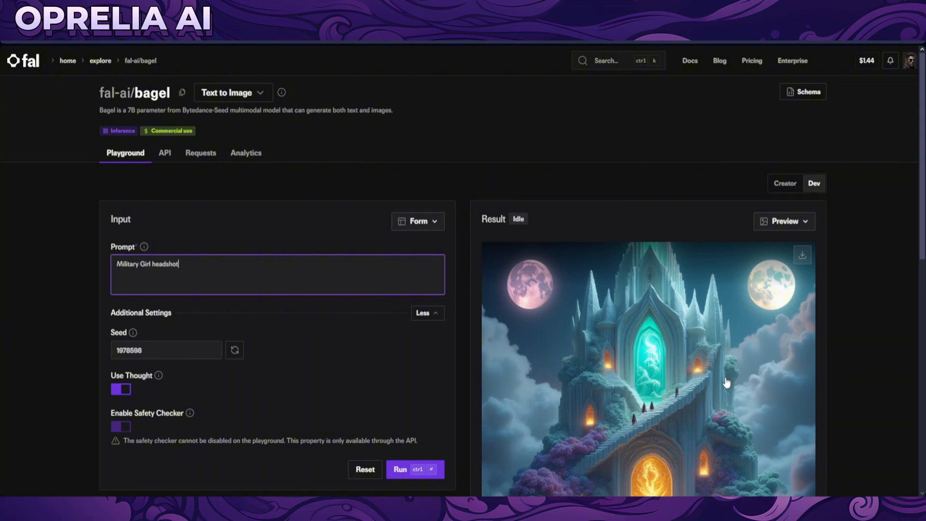
pyautogui.write(', jungle')
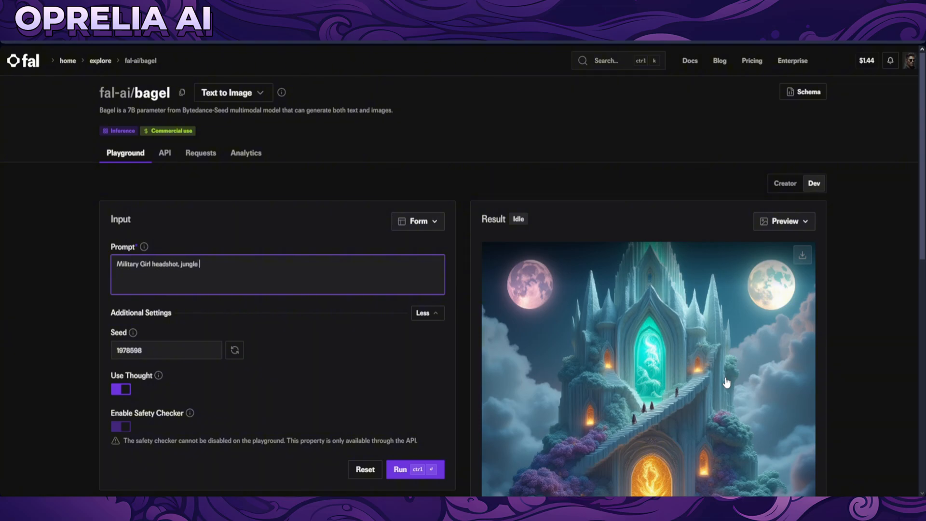
pyautogui.press('Backspace')
pyautogui.write('vietnamese ')
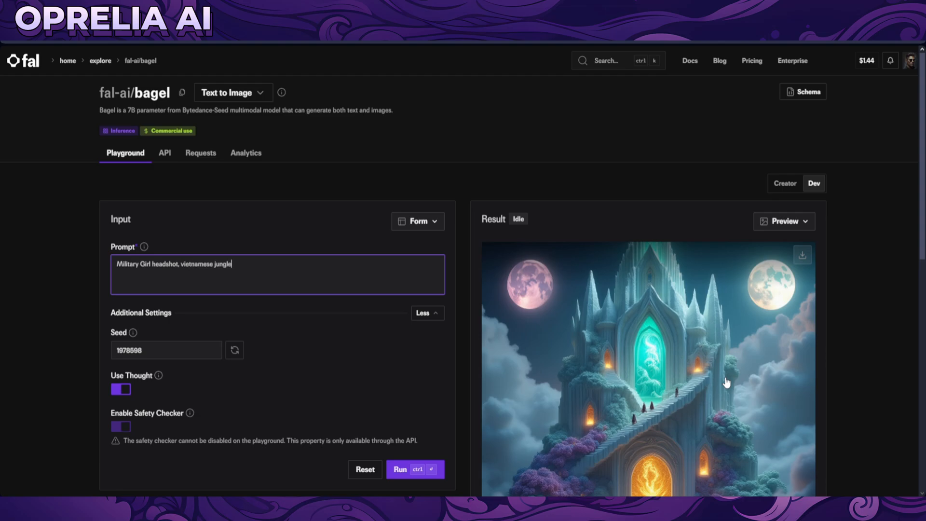
pyautogui.write('background, hyper')
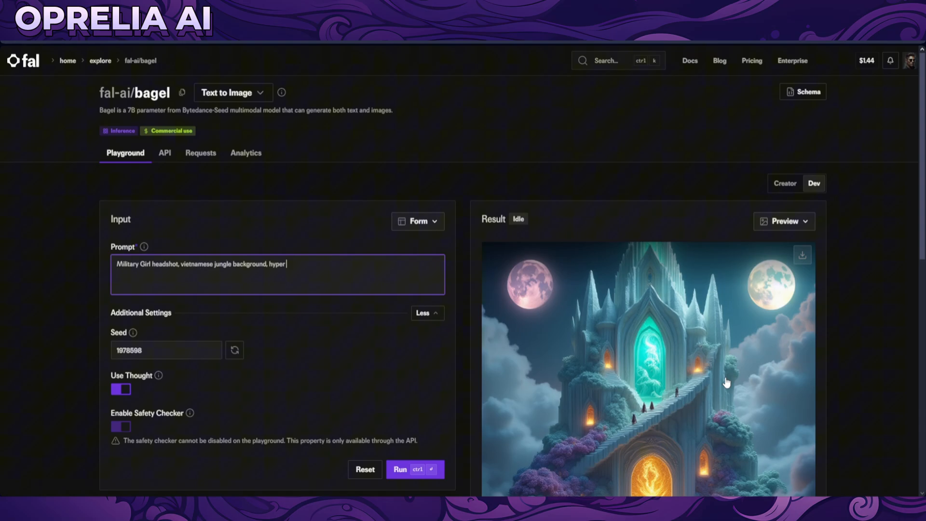
pyautogui.write('realism')
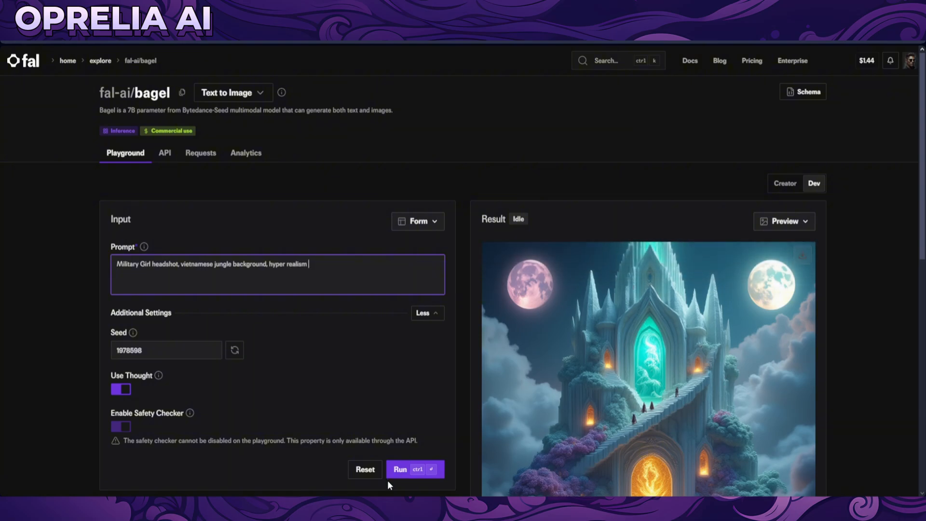
pyautogui.click(414, 469)
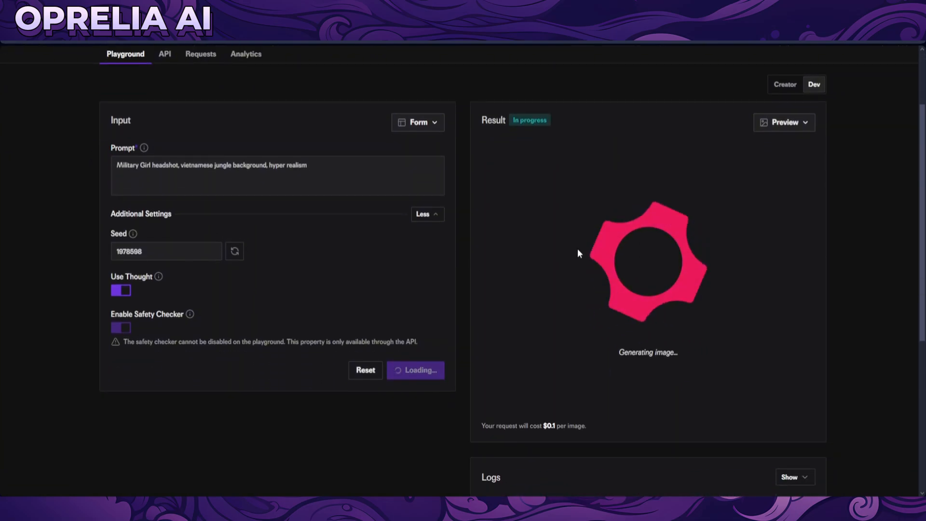
pyautogui.click(785, 84)
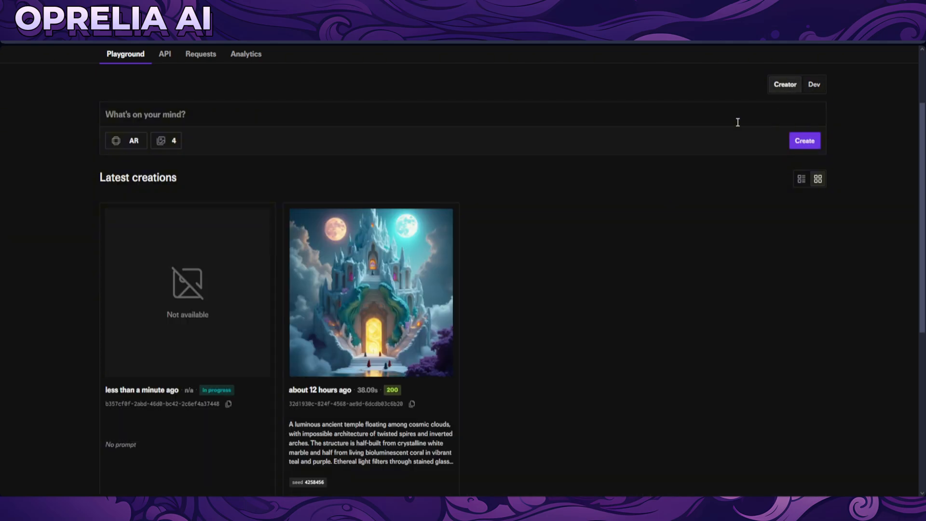
pyautogui.moveTo(792, 92)
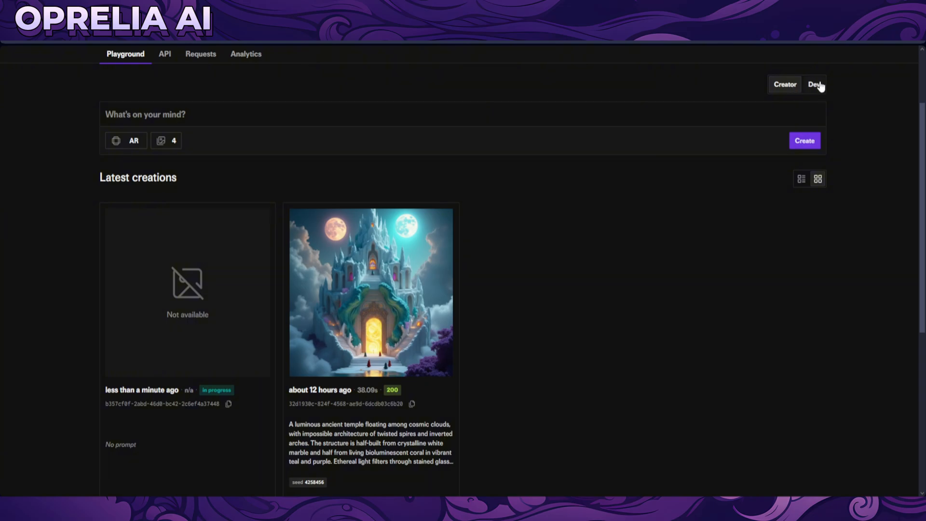
pyautogui.moveTo(419, 324)
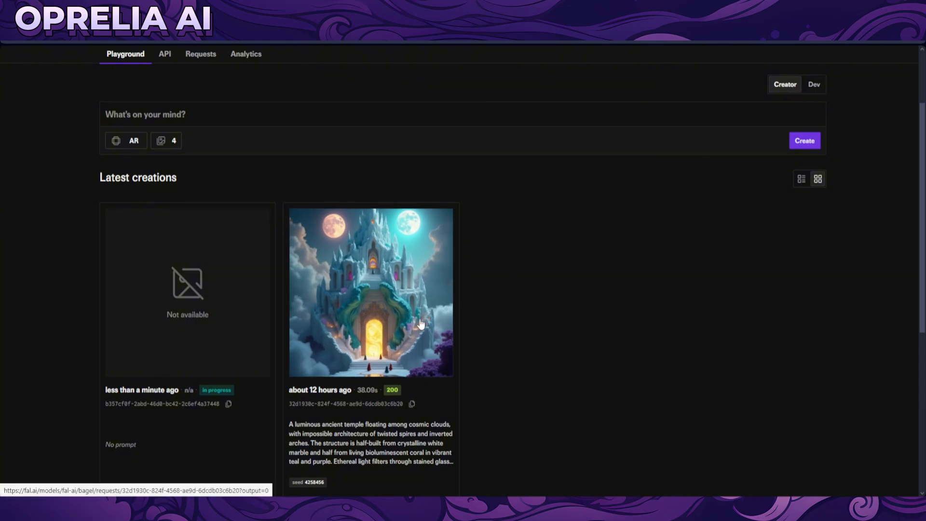
pyautogui.moveTo(405, 307)
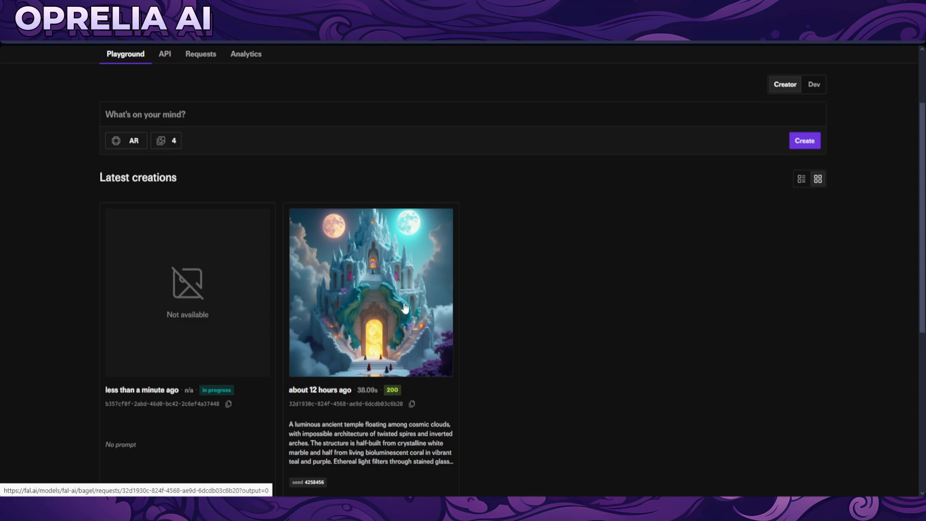
# Step: Review the floating-temple request's prompt, timing and cost details, then close the panel
pyautogui.click(370, 291)
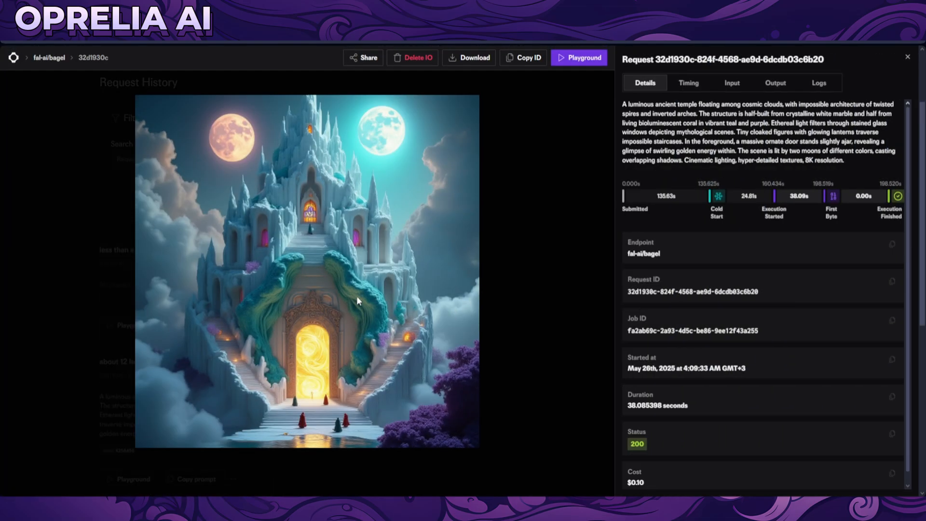
pyautogui.moveTo(464, 320)
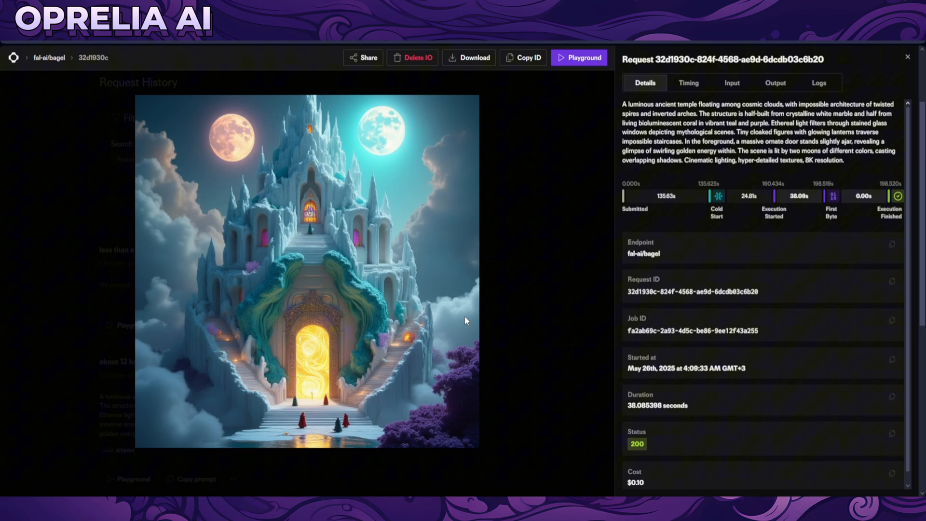
pyautogui.scroll(-3)
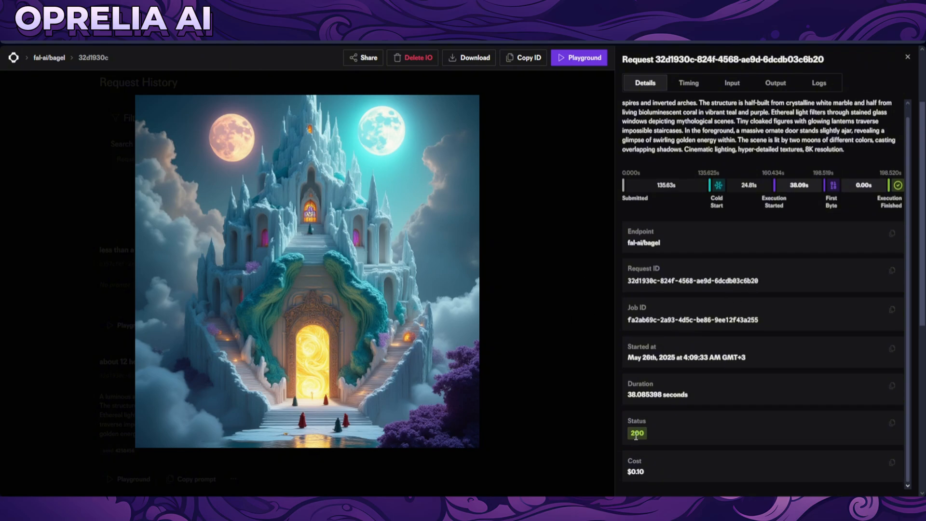
pyautogui.moveTo(701, 398)
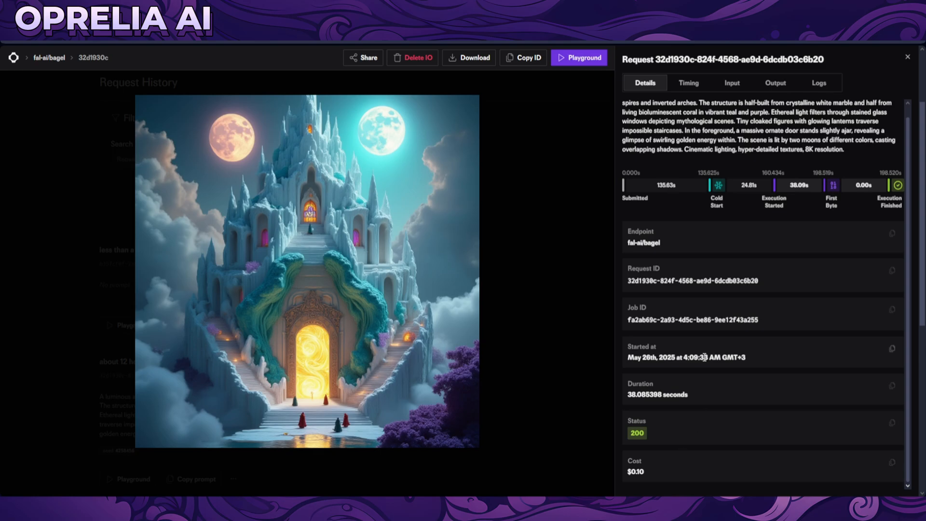
pyautogui.moveTo(563, 318)
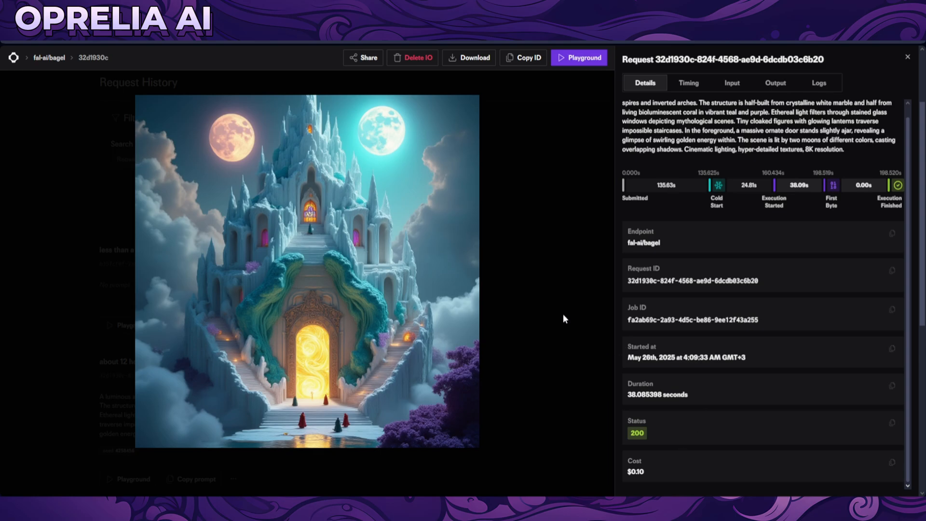
pyautogui.click(907, 57)
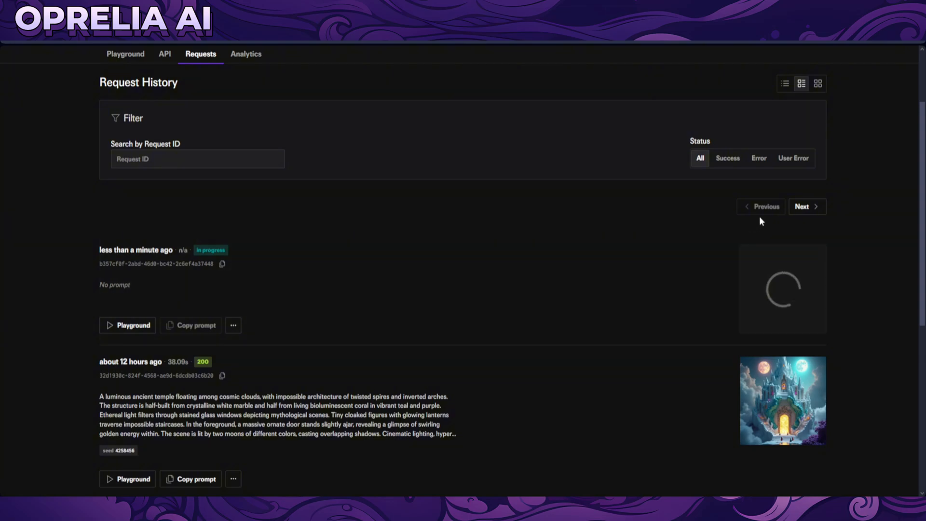
pyautogui.moveTo(754, 308)
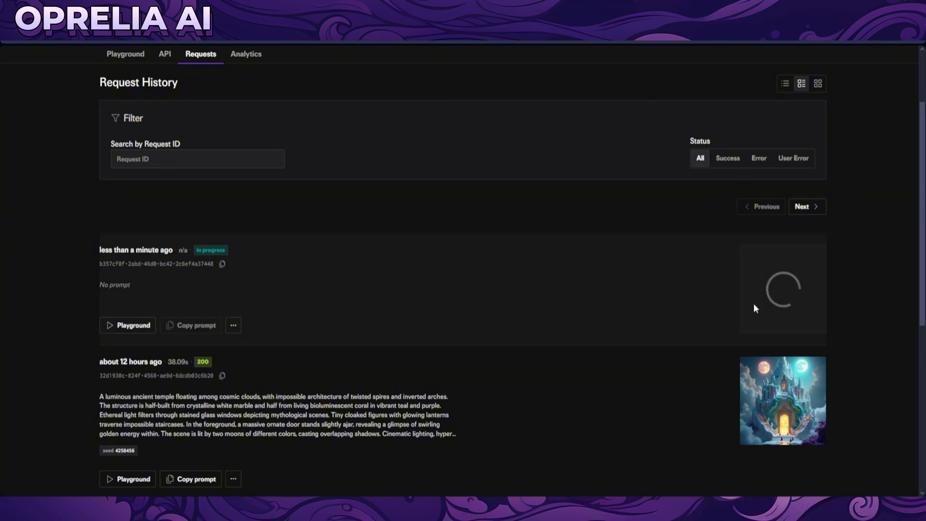
pyautogui.moveTo(719, 91)
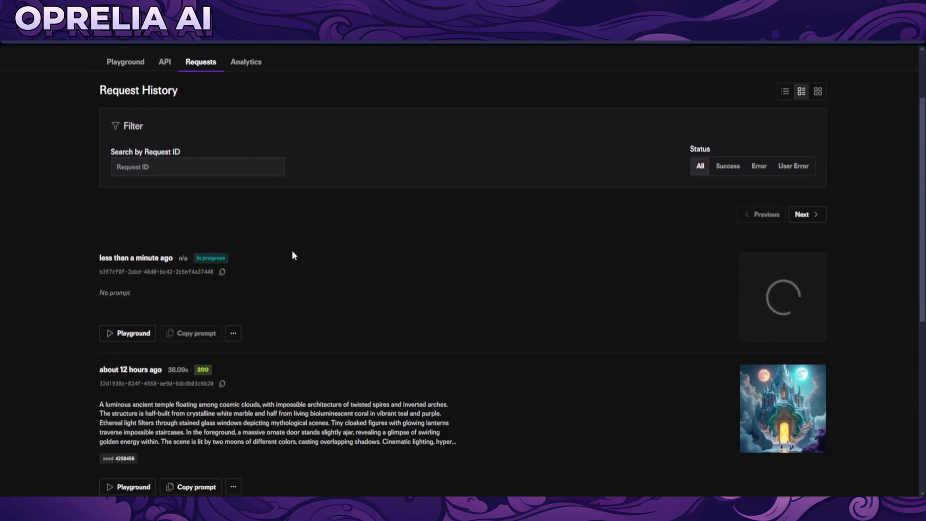
# Step: Scroll the Request History page where the new generation is still in progress
pyautogui.scroll(-3)
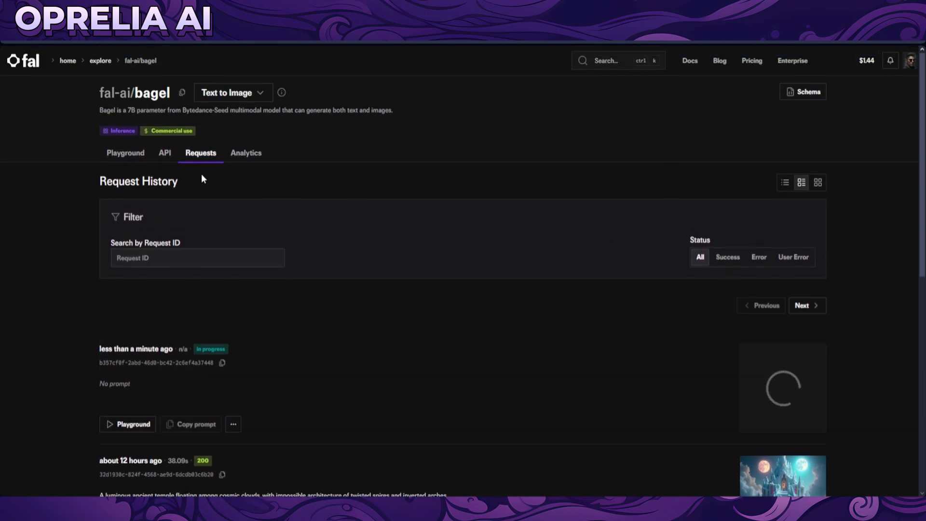
pyautogui.moveTo(437, 248)
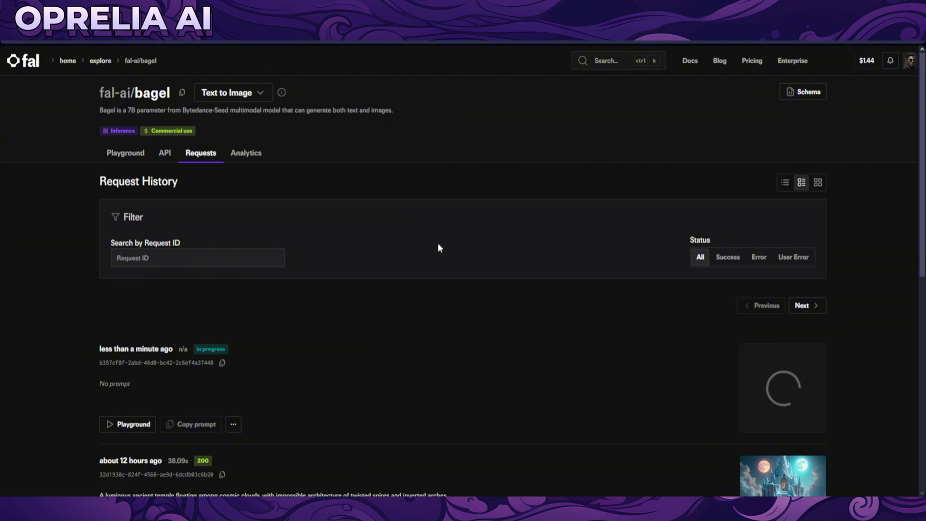
pyautogui.moveTo(486, 276)
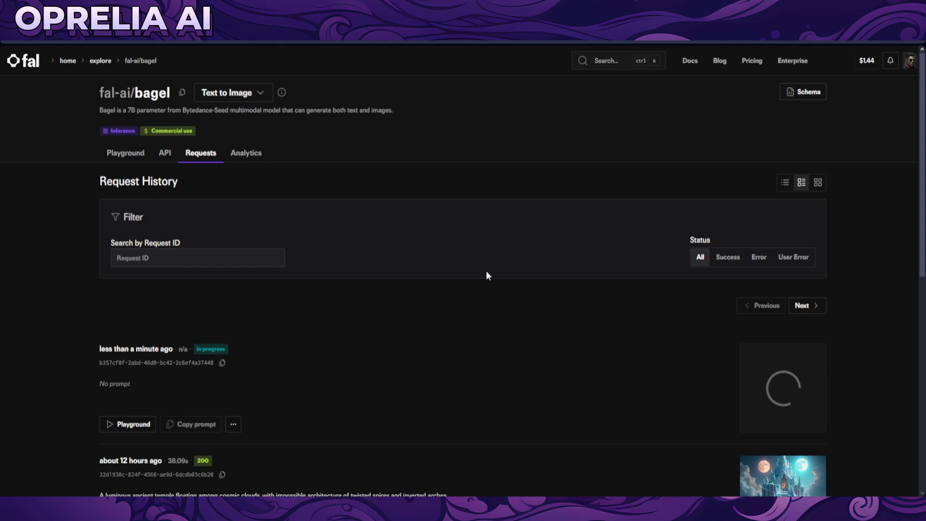
pyautogui.moveTo(587, 290)
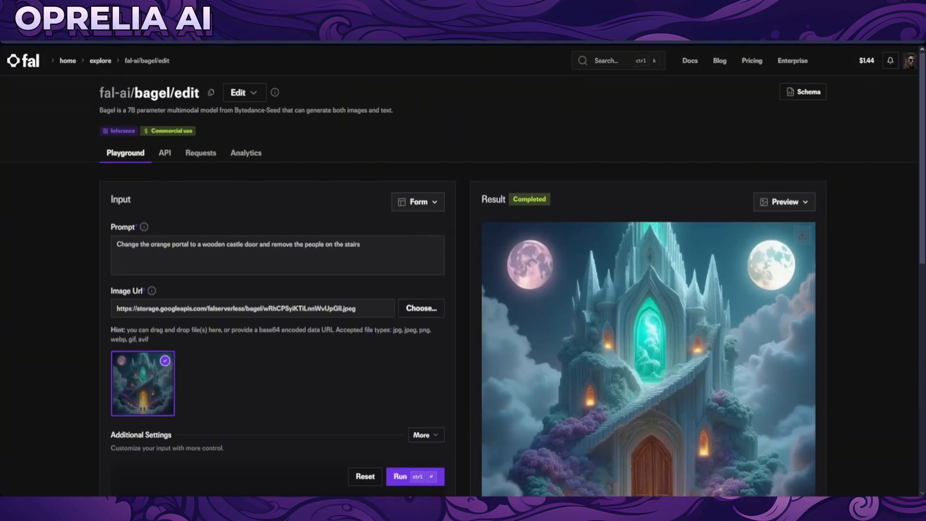
# Step: Inspect the finished military girl request's details and 44.74-second timing, then close it
pyautogui.click(414, 476)
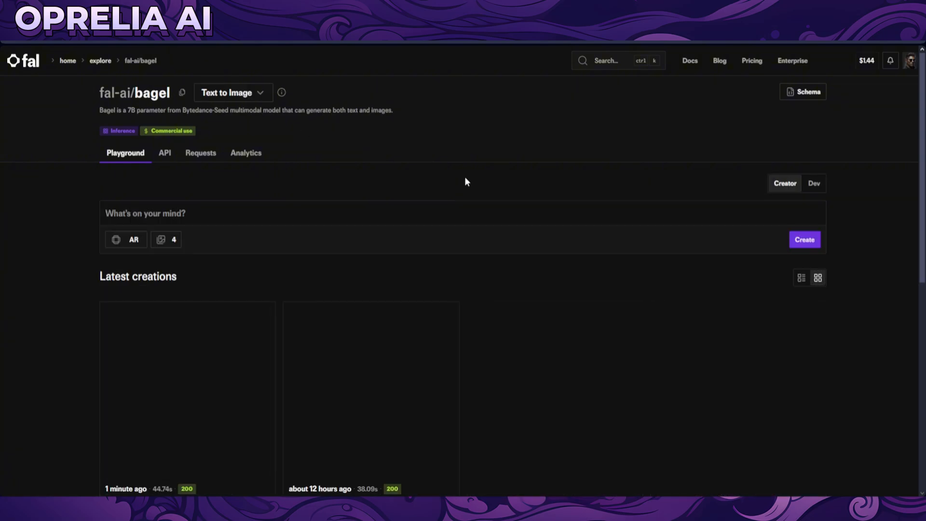
pyautogui.click(186, 395)
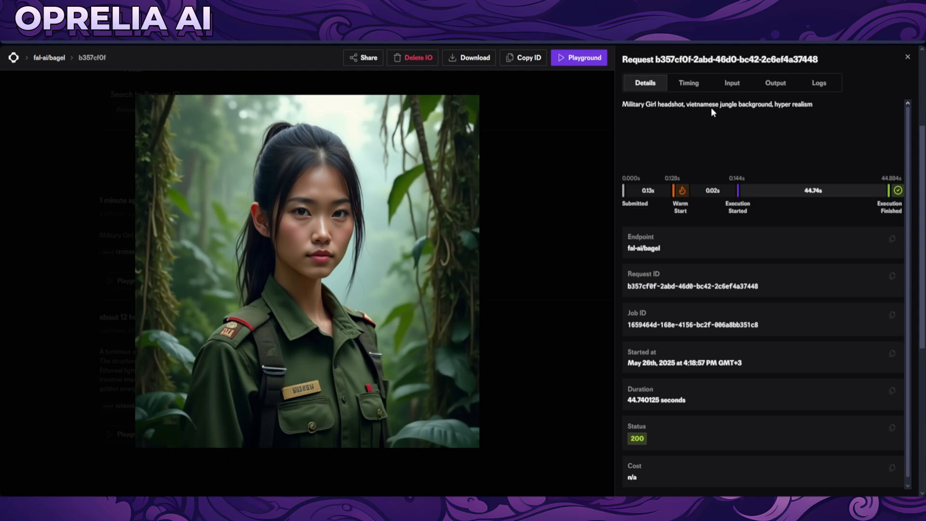
pyautogui.moveTo(288, 399)
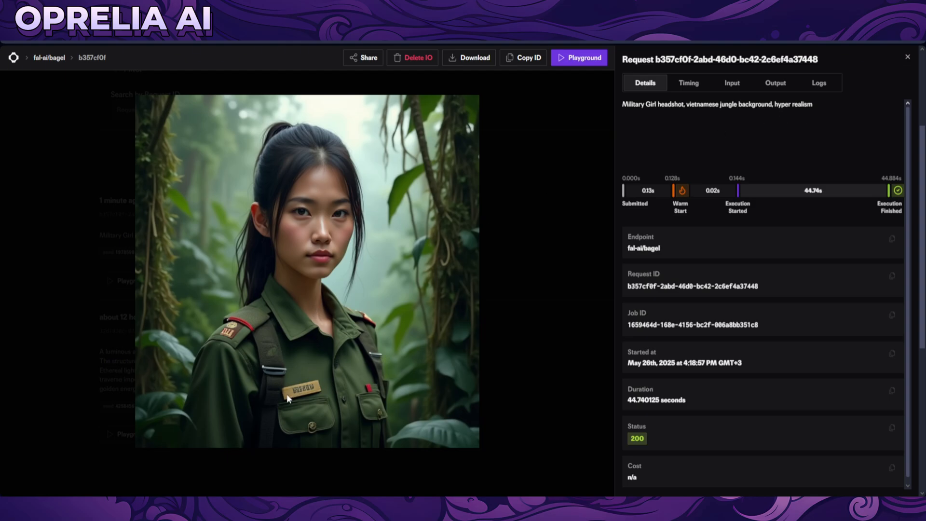
pyautogui.moveTo(311, 389)
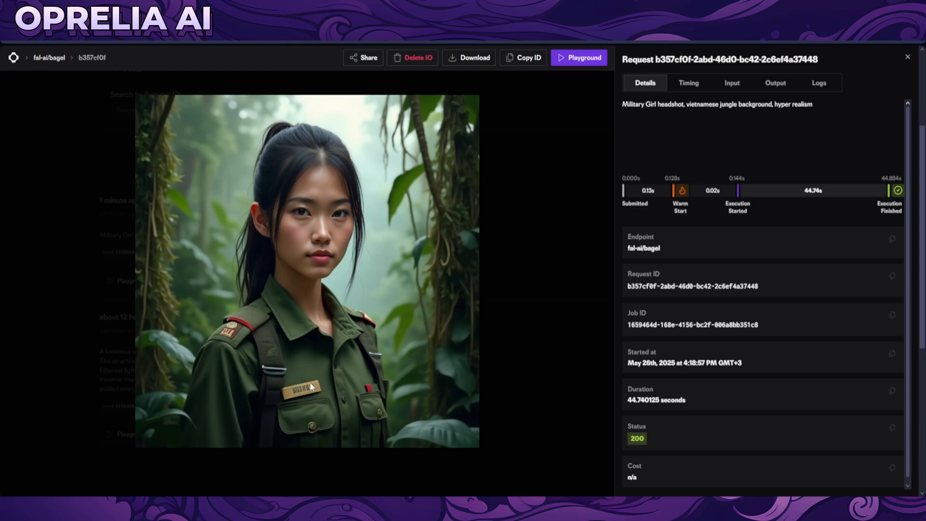
pyautogui.moveTo(890, 194)
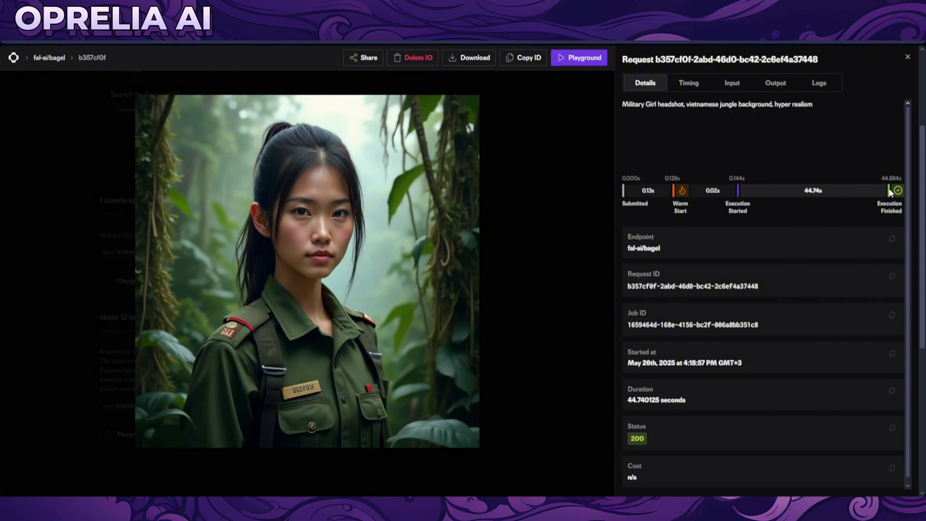
pyautogui.moveTo(838, 261)
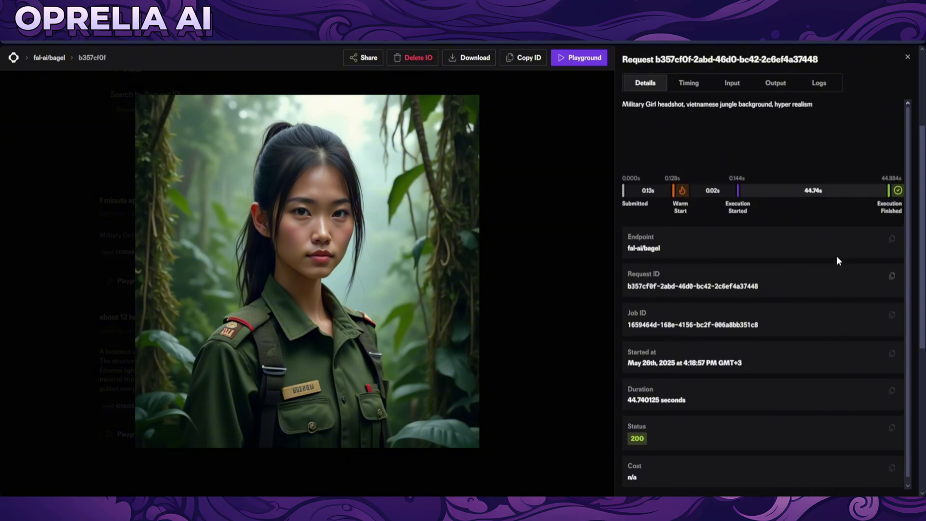
pyautogui.moveTo(729, 116)
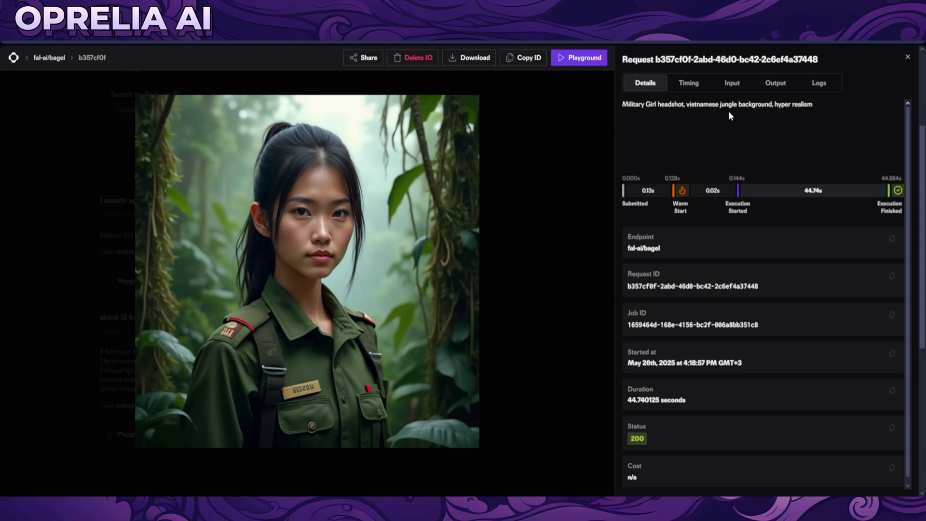
pyautogui.click(688, 83)
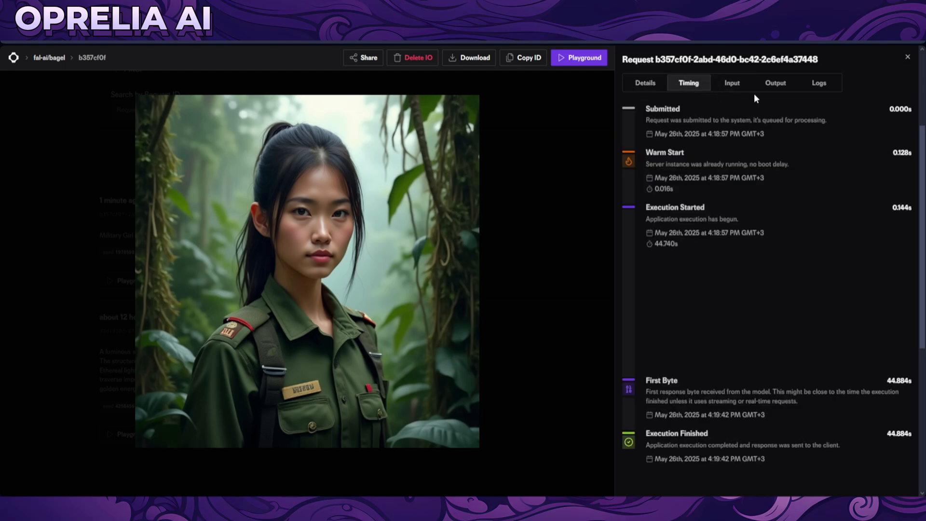
pyautogui.click(645, 83)
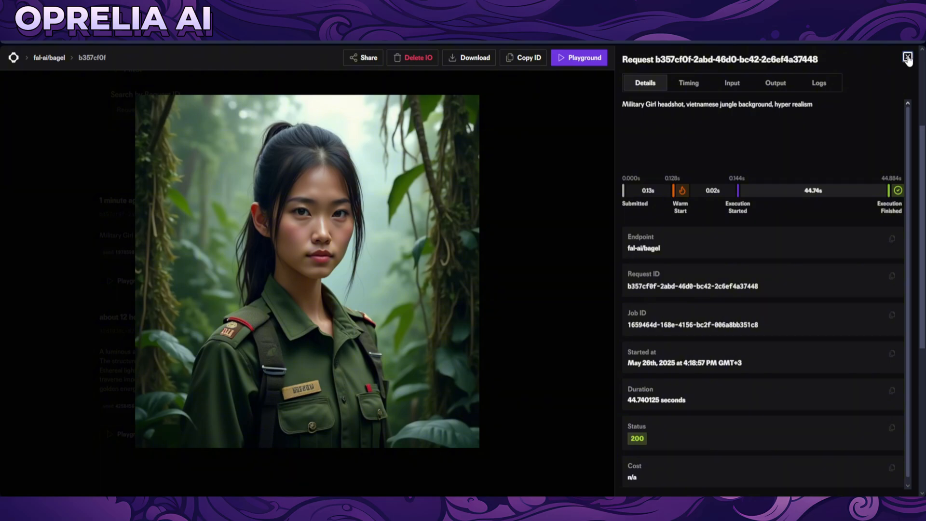
pyautogui.click(907, 58)
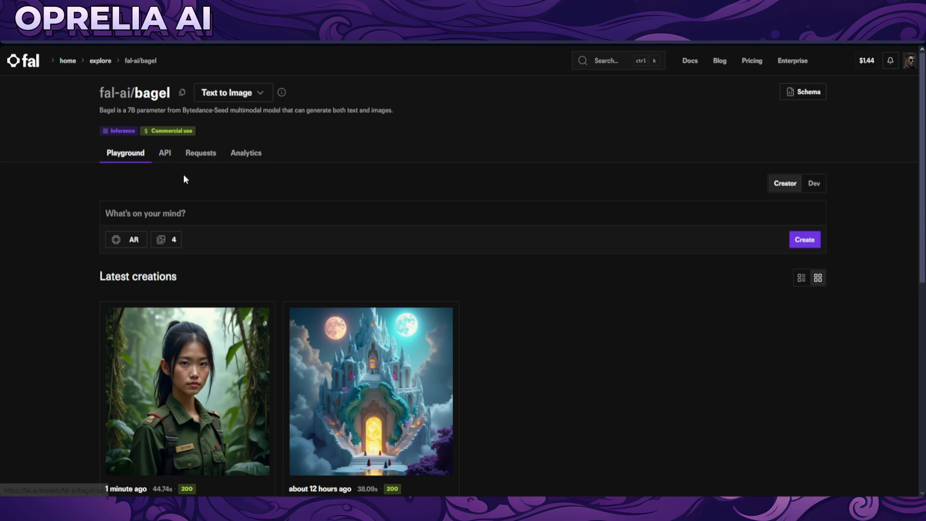
pyautogui.moveTo(242, 363)
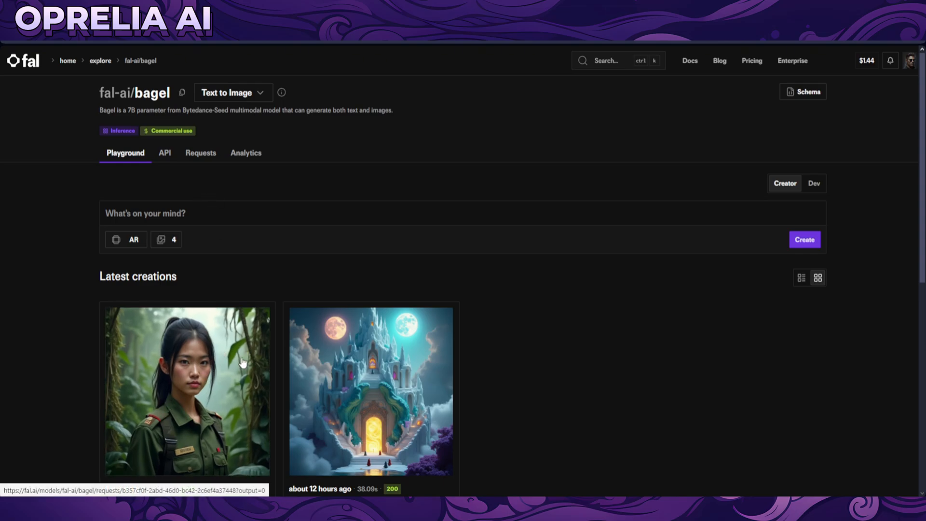
# Step: Switch the BAGEL task mode to Edit with the military girl headshot as input
pyautogui.click(232, 92)
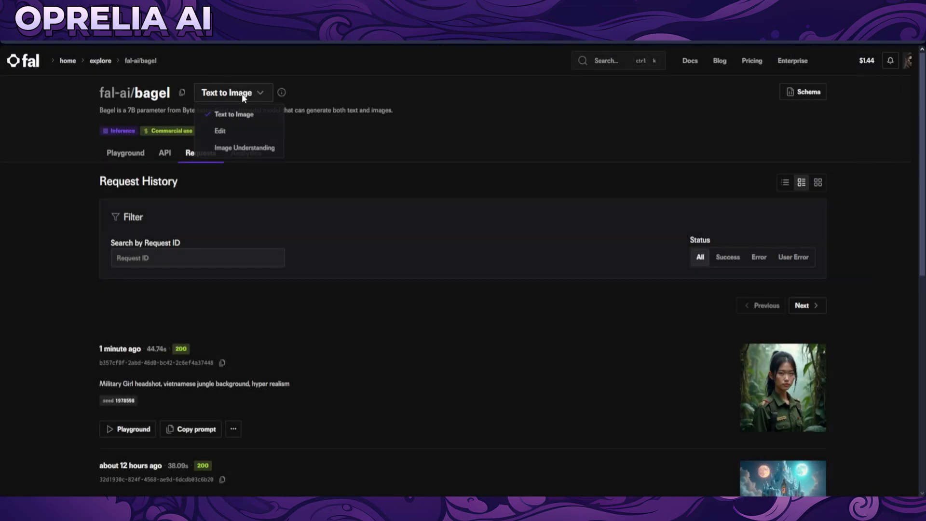
pyautogui.click(219, 130)
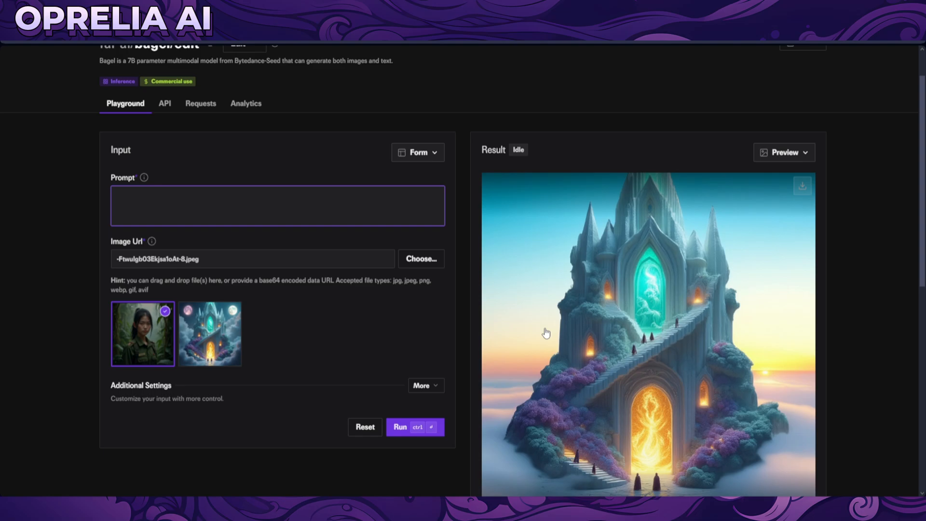
# Step: Run an edit prompt changing the military costume to cheerleader, adding hair sprinkles and a night jungle background
pyautogui.write('change the military')
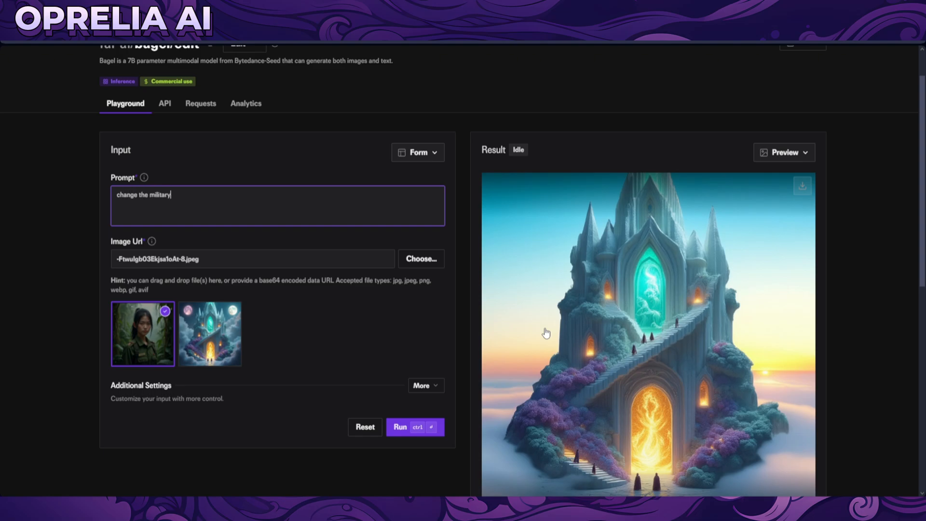
pyautogui.write('costume into che')
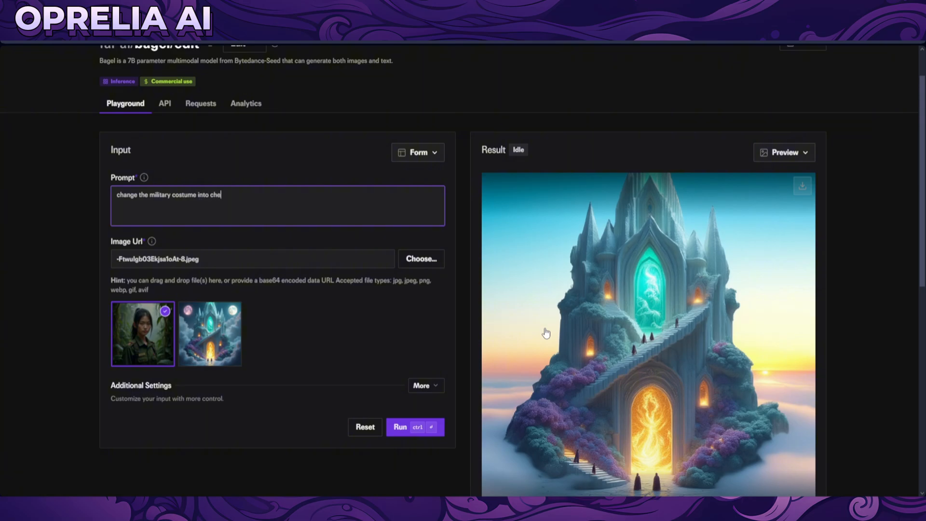
pyautogui.write('erleader costume')
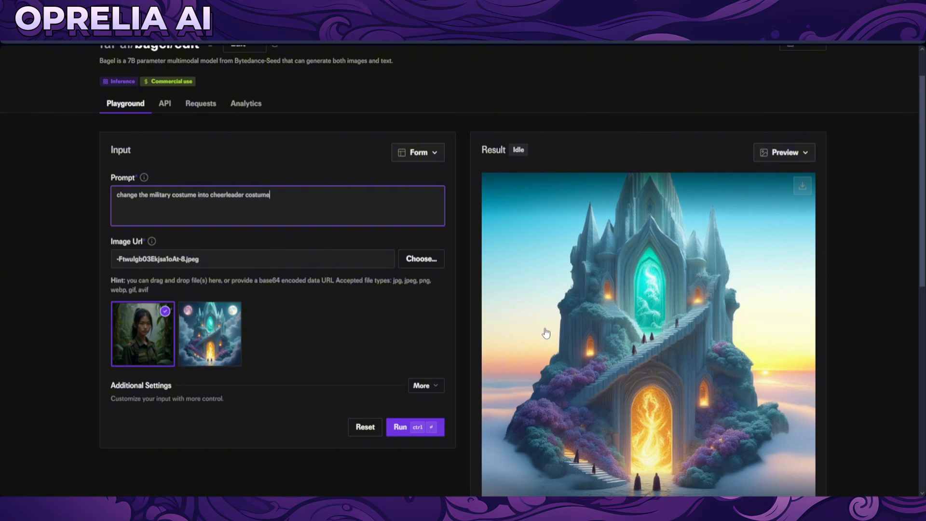
pyautogui.write('and add')
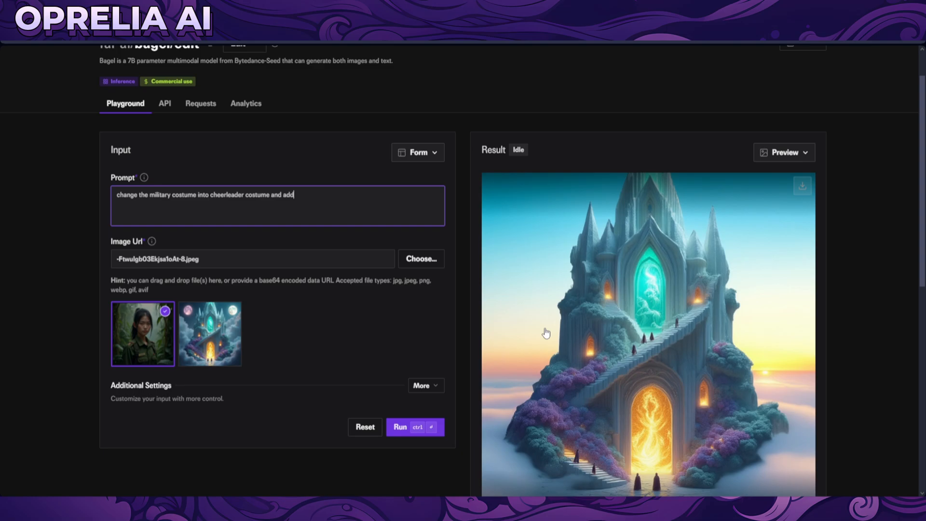
pyautogui.write('sprinkles to her hair')
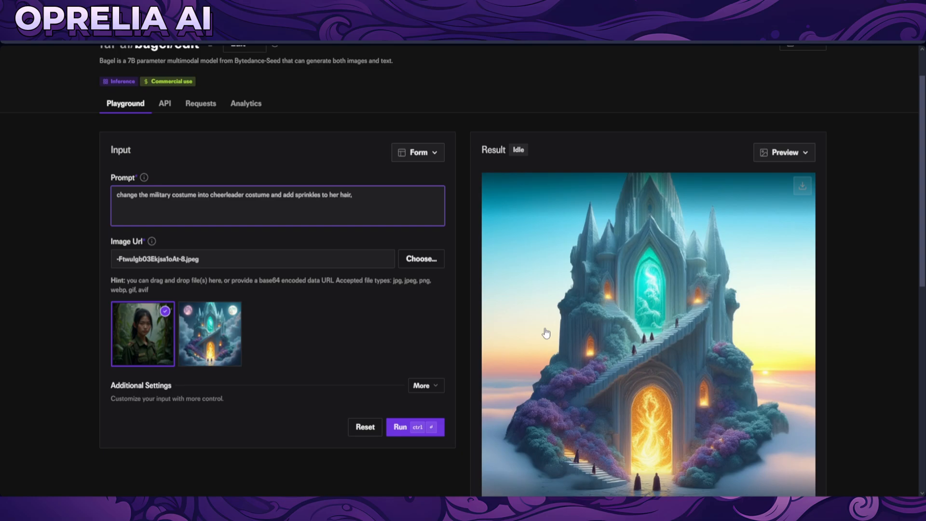
pyautogui.write(', also change ba')
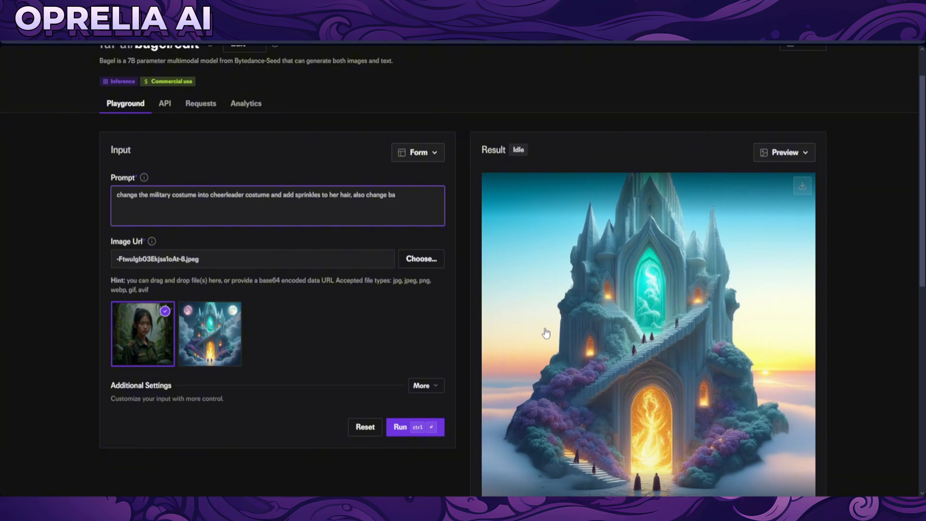
pyautogui.write('ckground into night jungle')
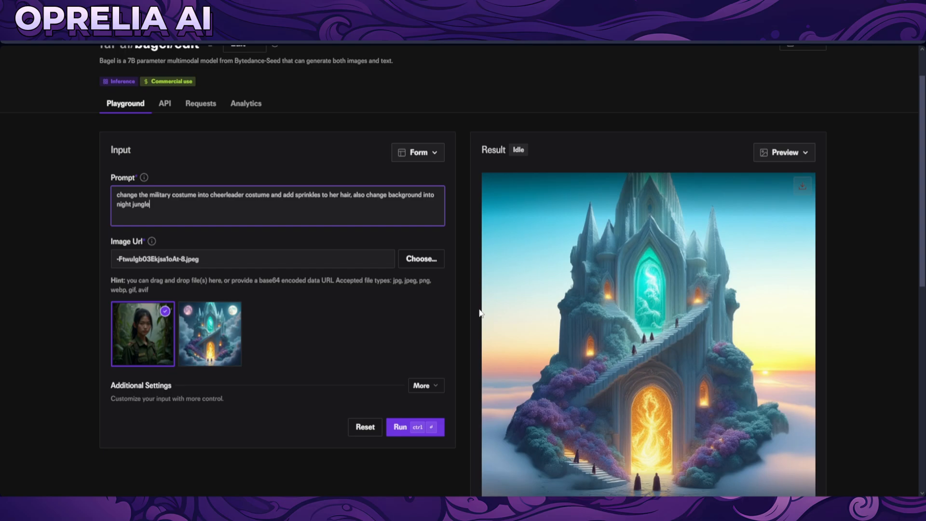
pyautogui.click(415, 426)
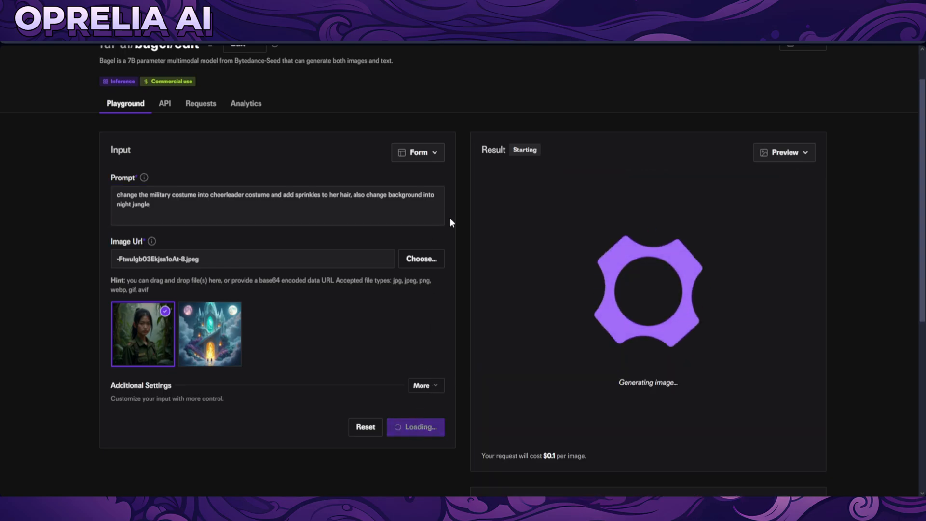
pyautogui.moveTo(537, 282)
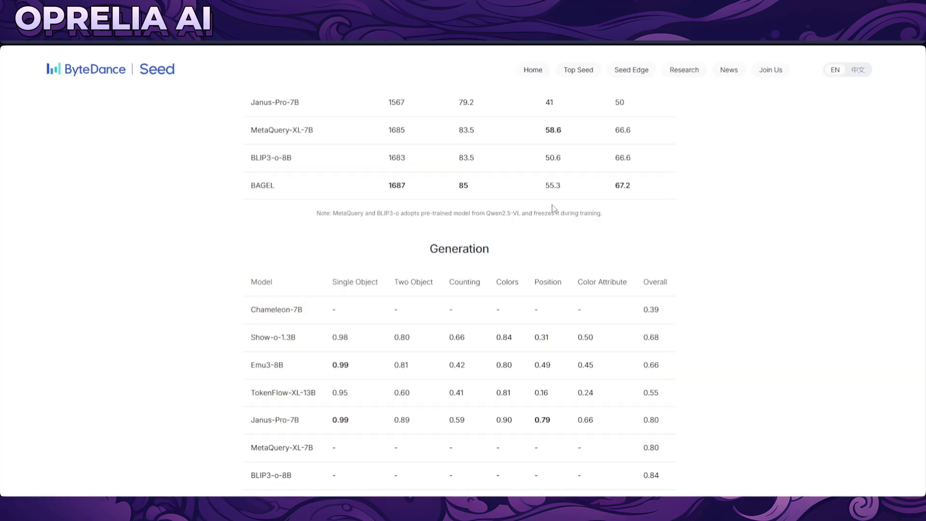
# Step: Return to the completed edit showing the pink number 19 cheerleader top, sprinkled hair and dark jungle
pyautogui.scroll(3)
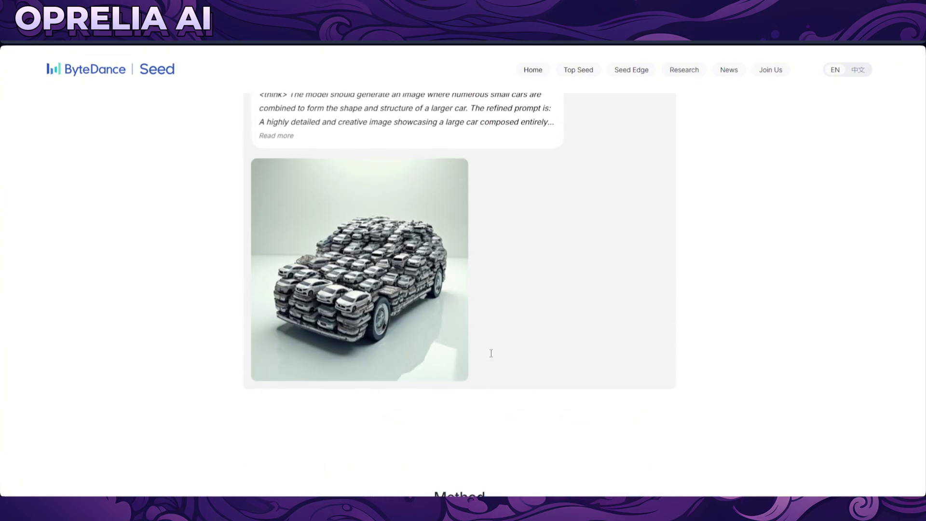
pyautogui.scroll(3)
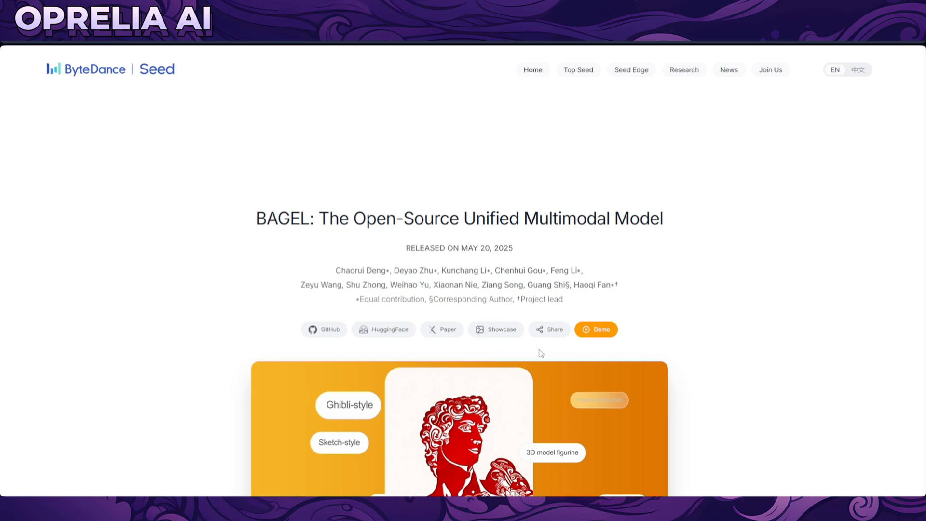
pyautogui.moveTo(698, 297)
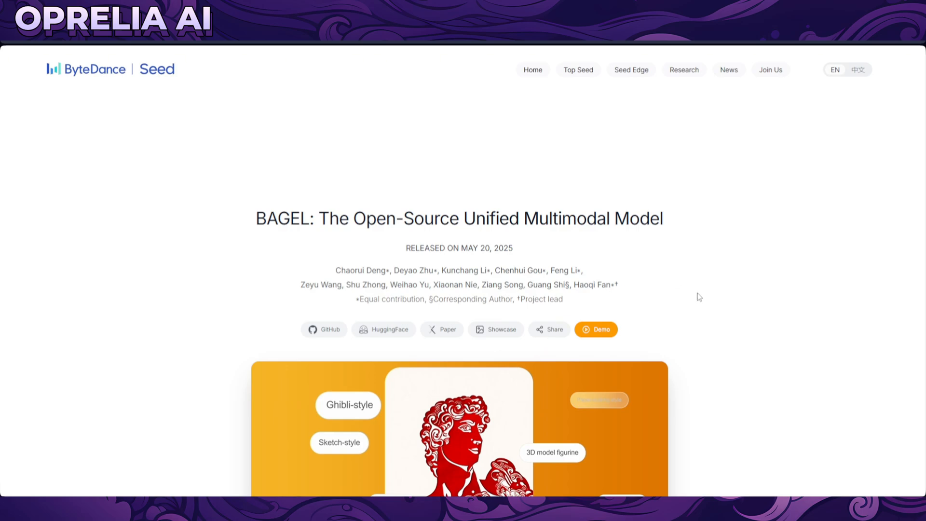
pyautogui.scroll(-3)
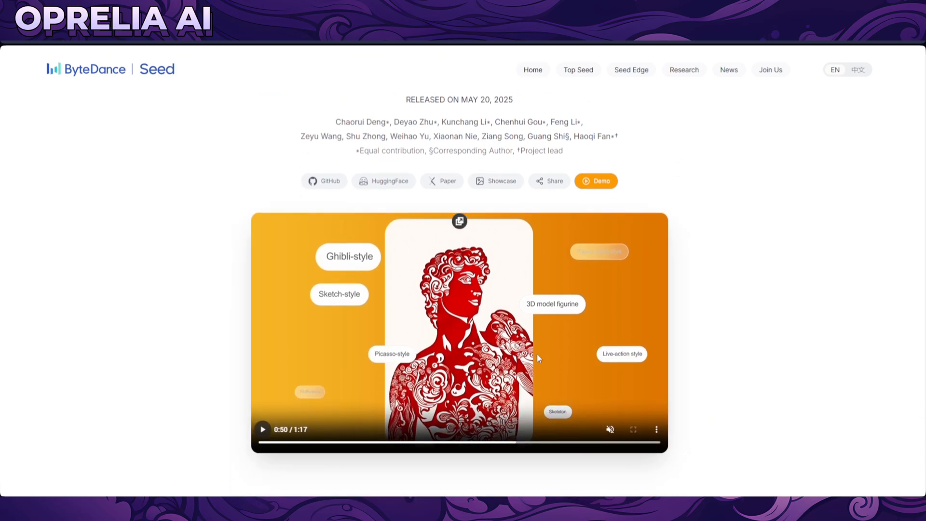
pyautogui.click(263, 429)
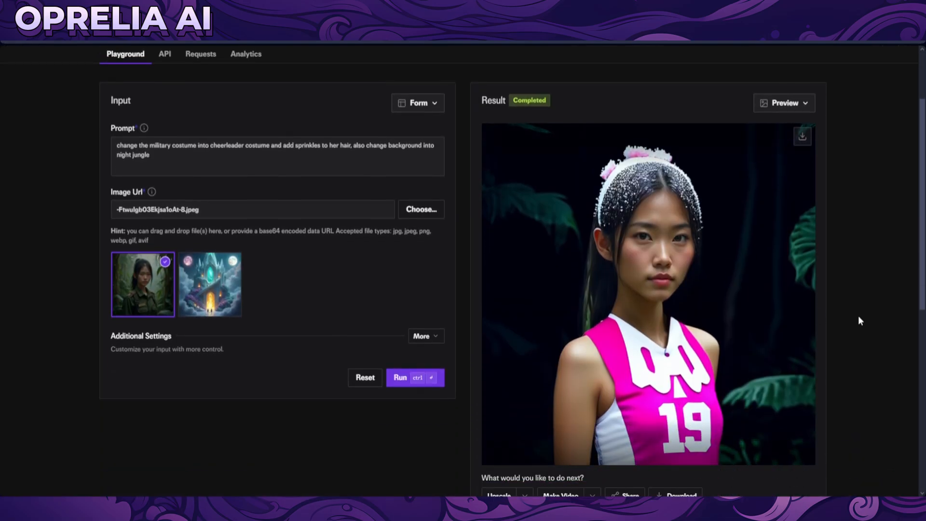
pyautogui.moveTo(622, 454)
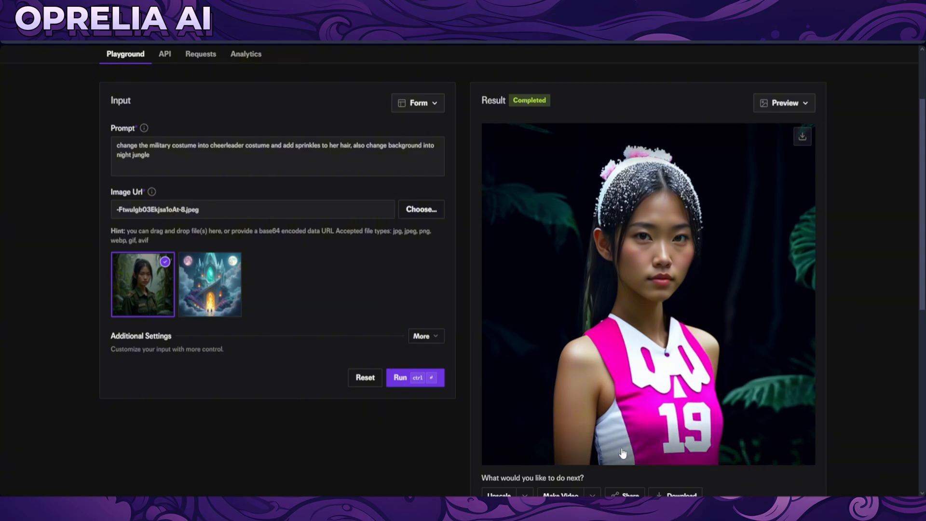
pyautogui.moveTo(714, 267)
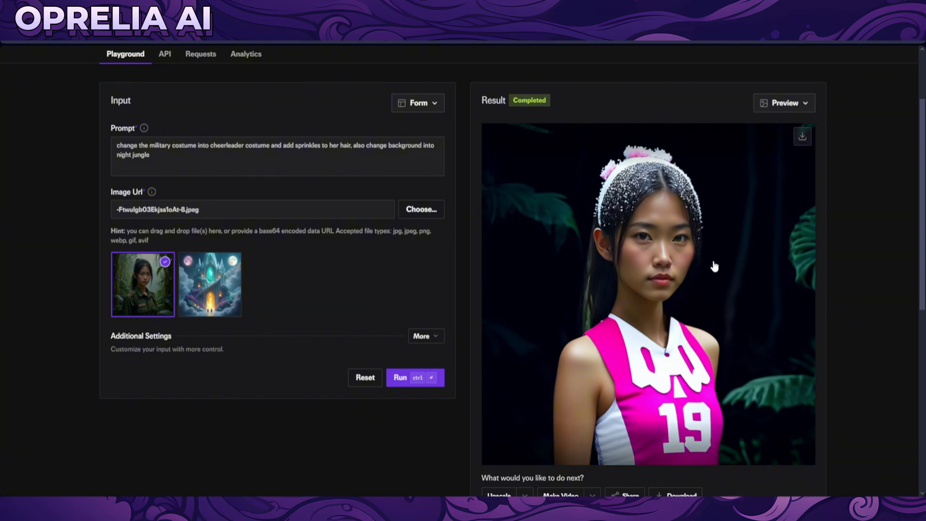
pyautogui.moveTo(735, 319)
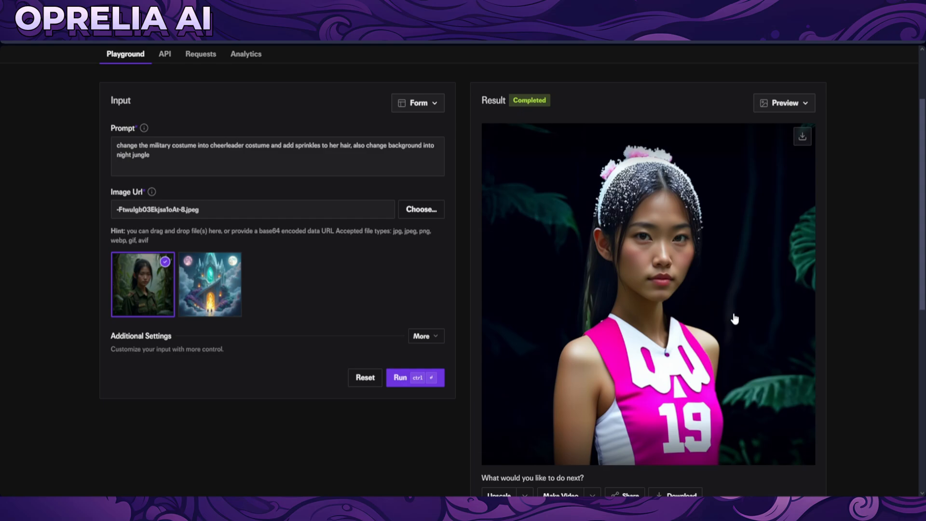
pyautogui.moveTo(730, 410)
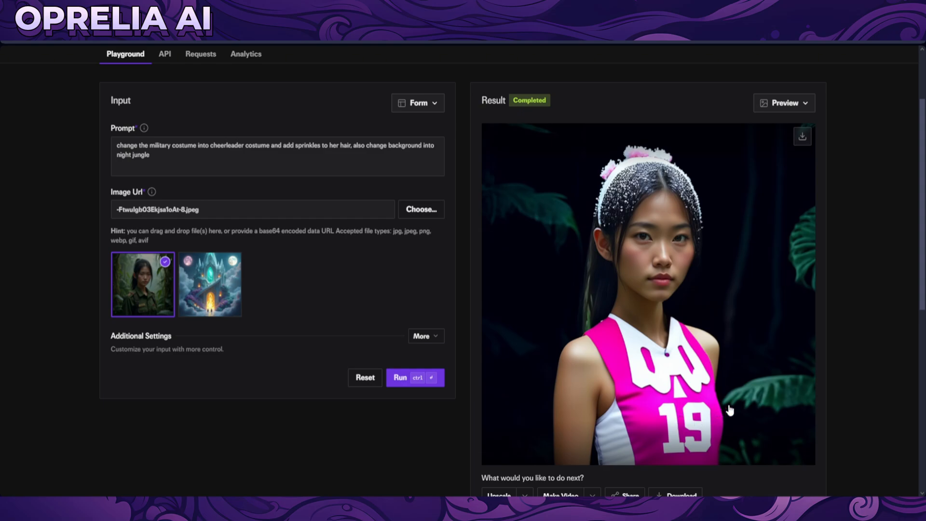
pyautogui.moveTo(707, 165)
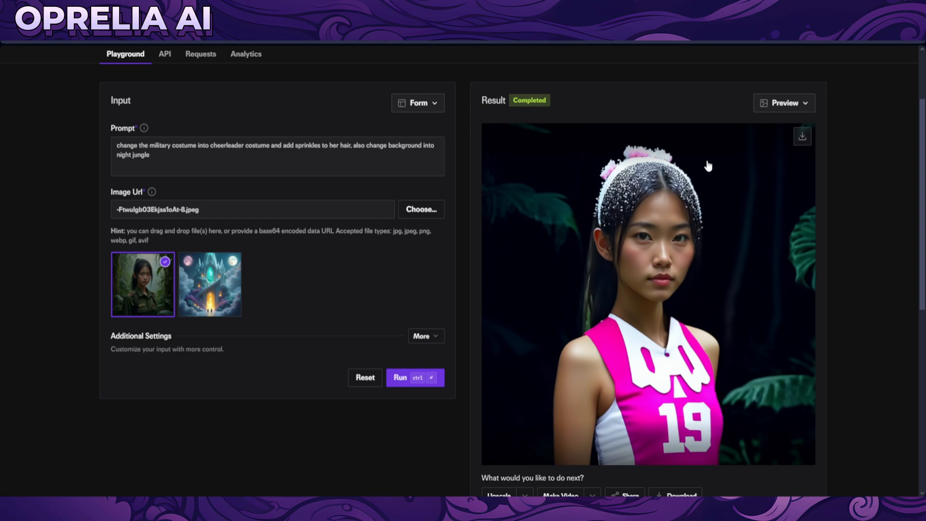
pyautogui.moveTo(669, 349)
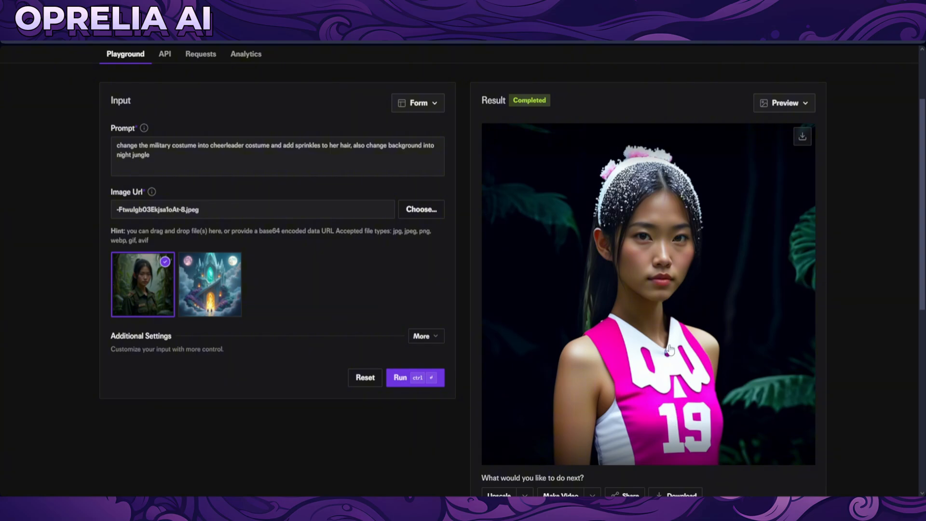
pyautogui.moveTo(688, 170)
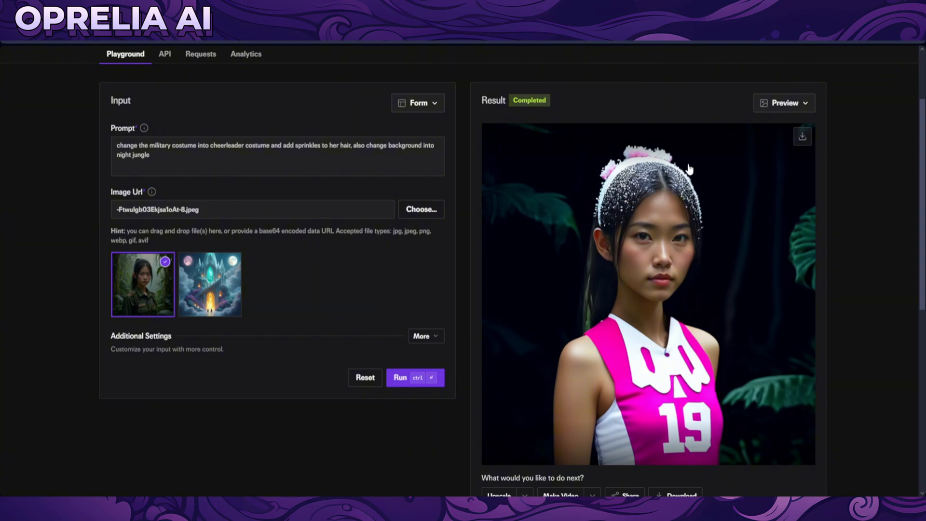
pyautogui.moveTo(593, 211)
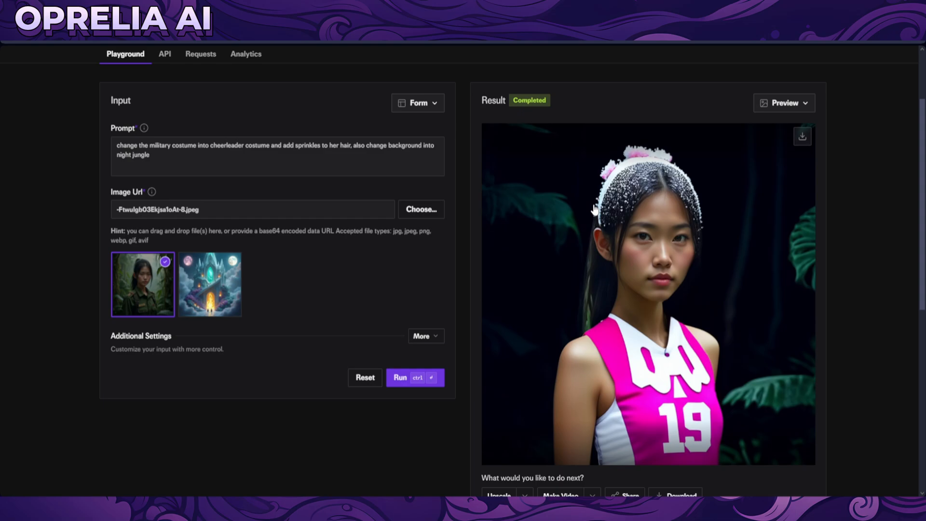
pyautogui.moveTo(673, 164)
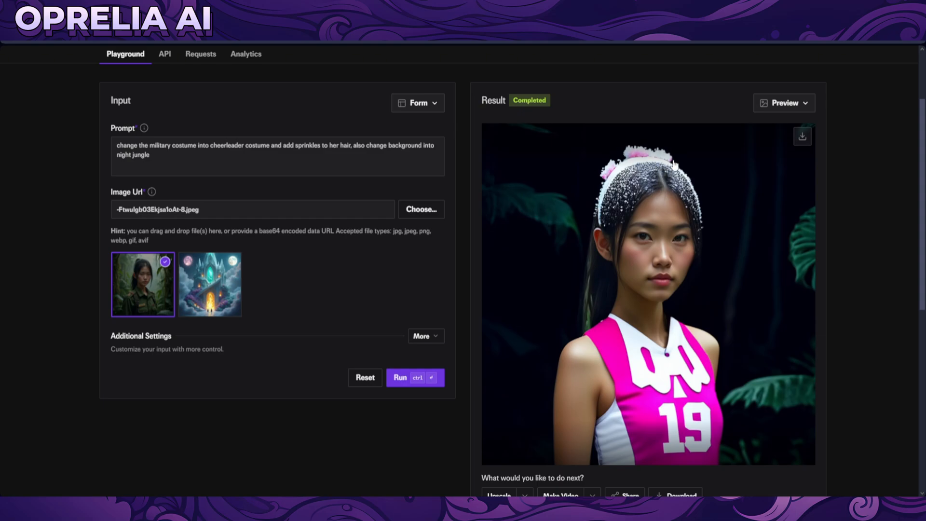
pyautogui.moveTo(700, 188)
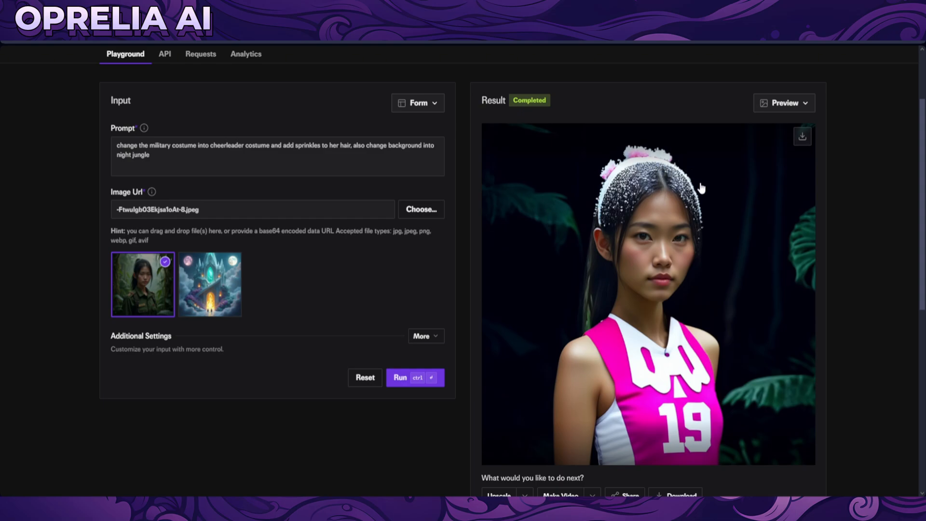
pyautogui.moveTo(704, 199)
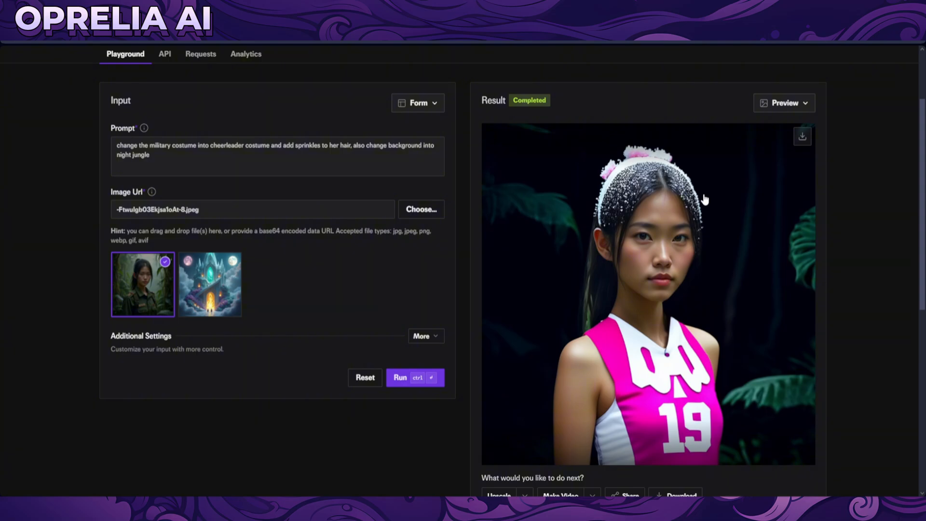
# Step: Remove the military girl photo from the image inputs, leaving the Image Url field empty
pyautogui.click(209, 283)
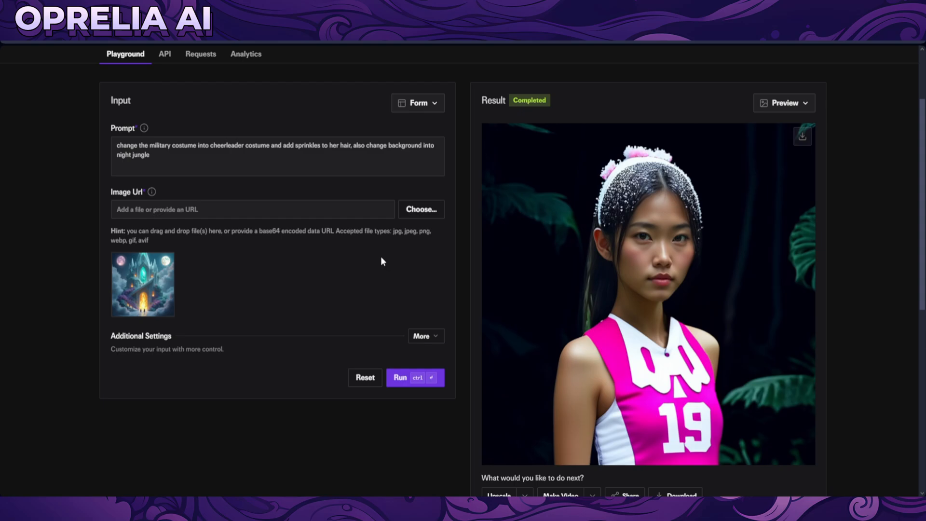
pyautogui.moveTo(716, 143)
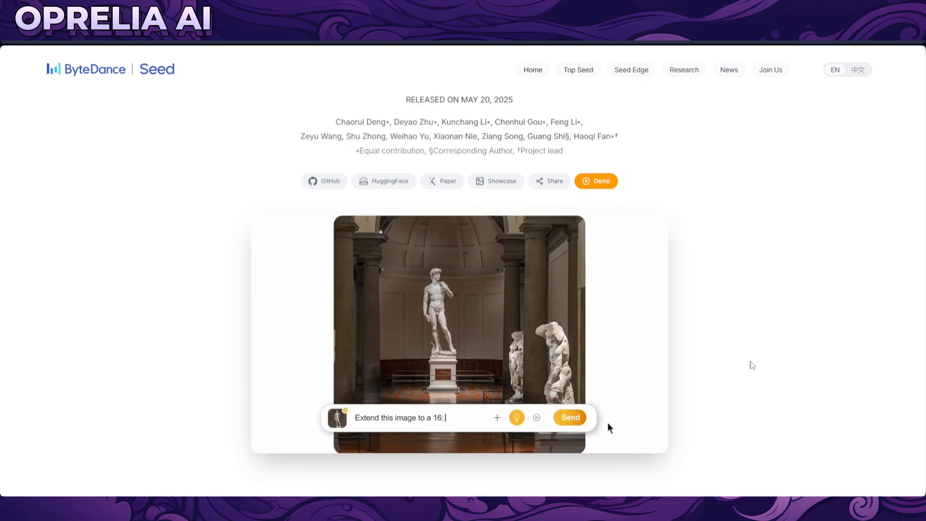
# Step: Scroll the BAGEL page down through the David statue Chat example to the Generation section
pyautogui.scroll(-3)
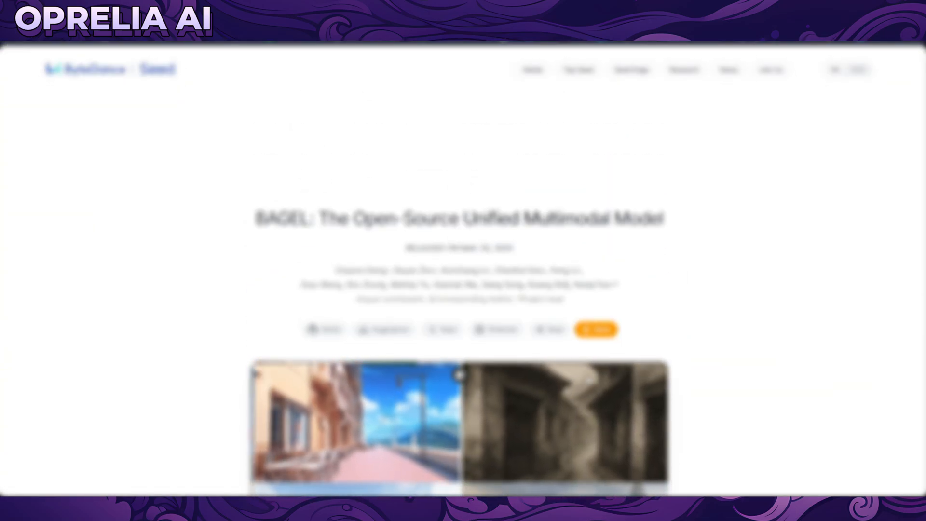
pyautogui.scroll(-3)
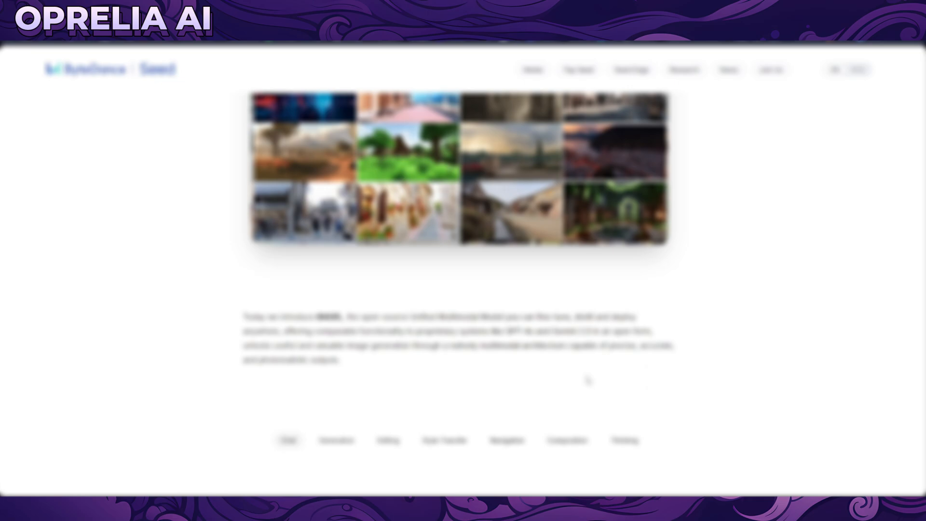
pyautogui.scroll(-3)
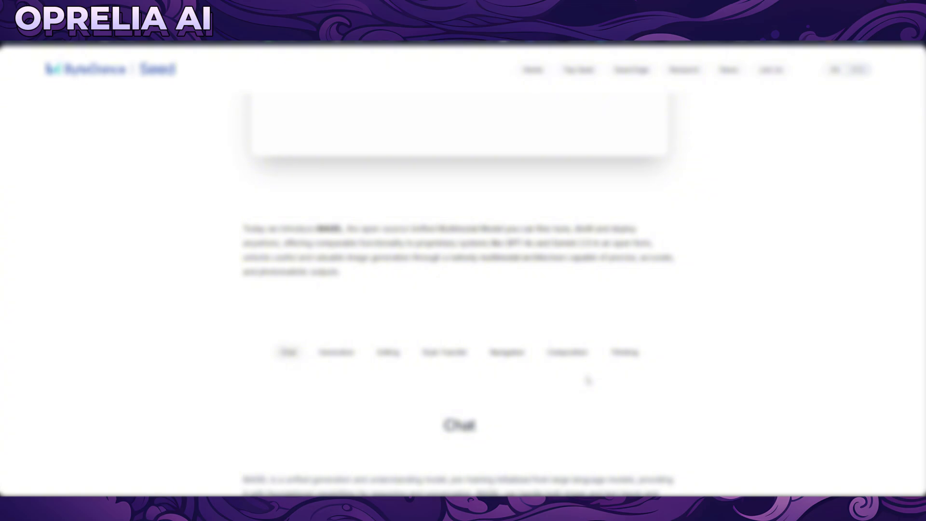
pyautogui.scroll(-3)
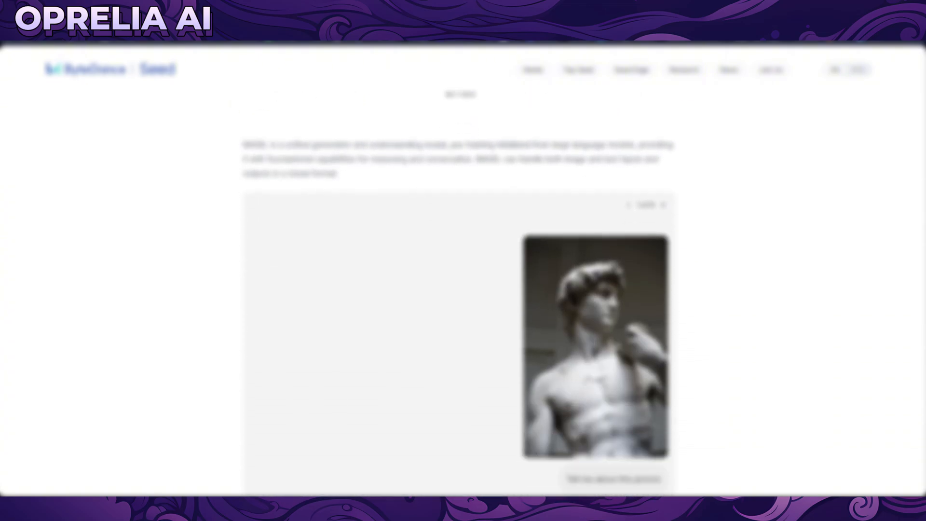
pyautogui.scroll(-3)
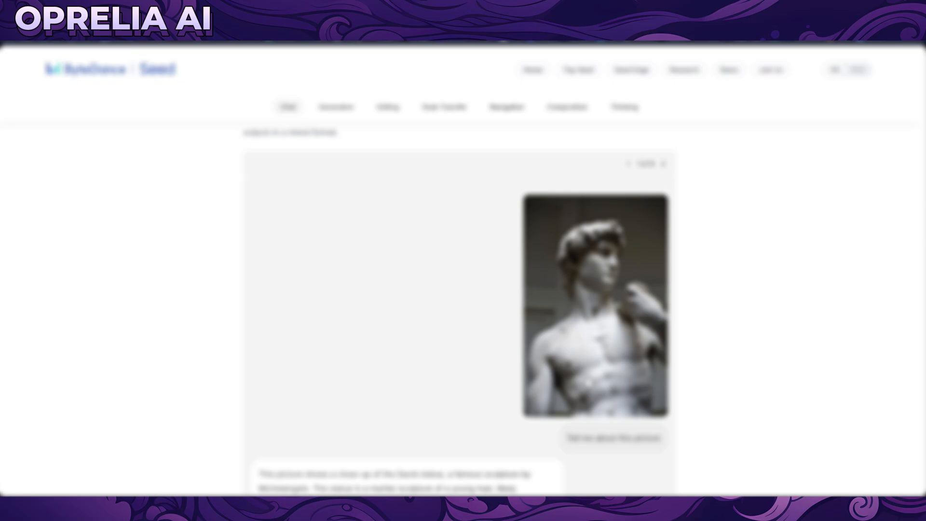
pyautogui.scroll(-3)
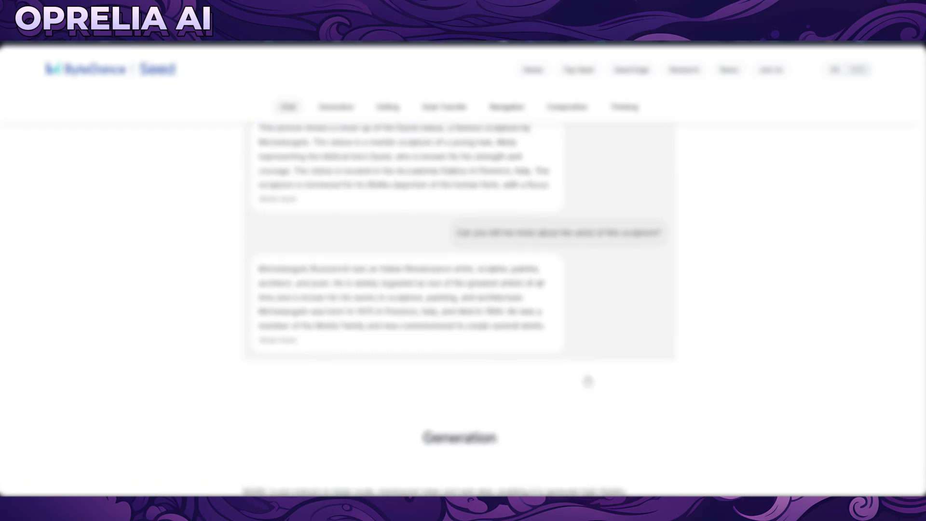